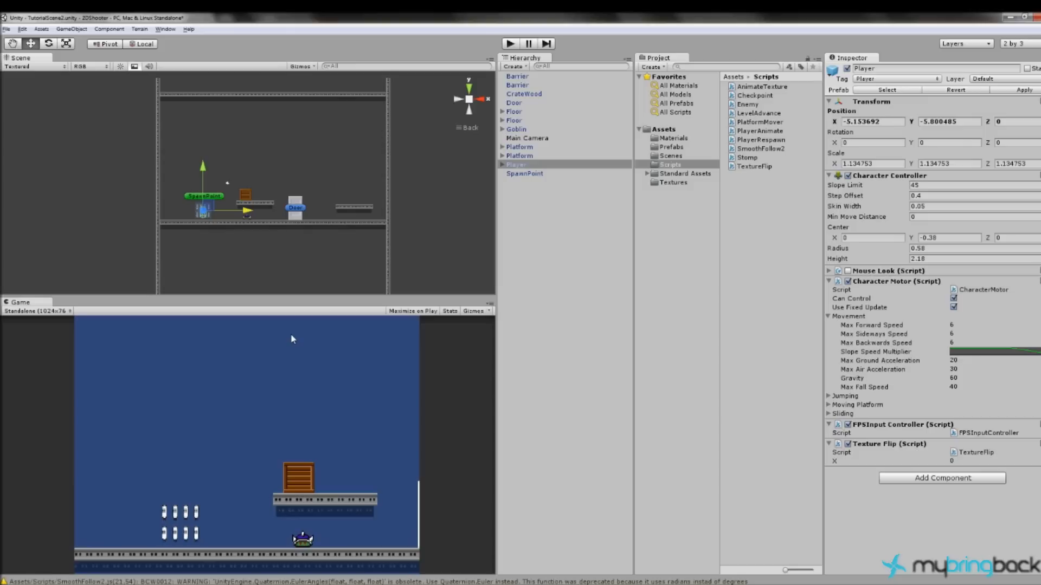
mouse_move(334, 144)
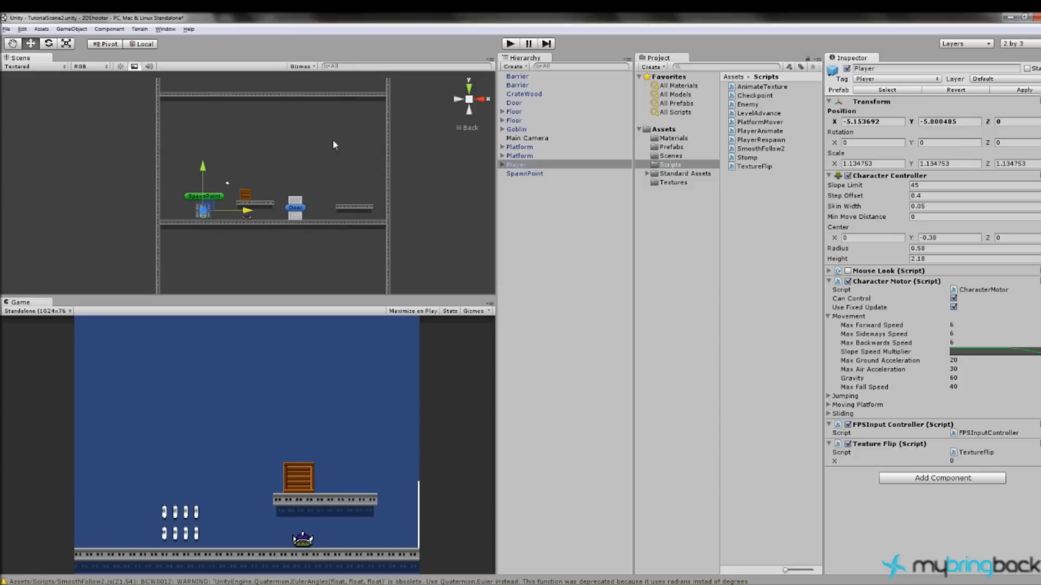
mouse_move(688, 158)
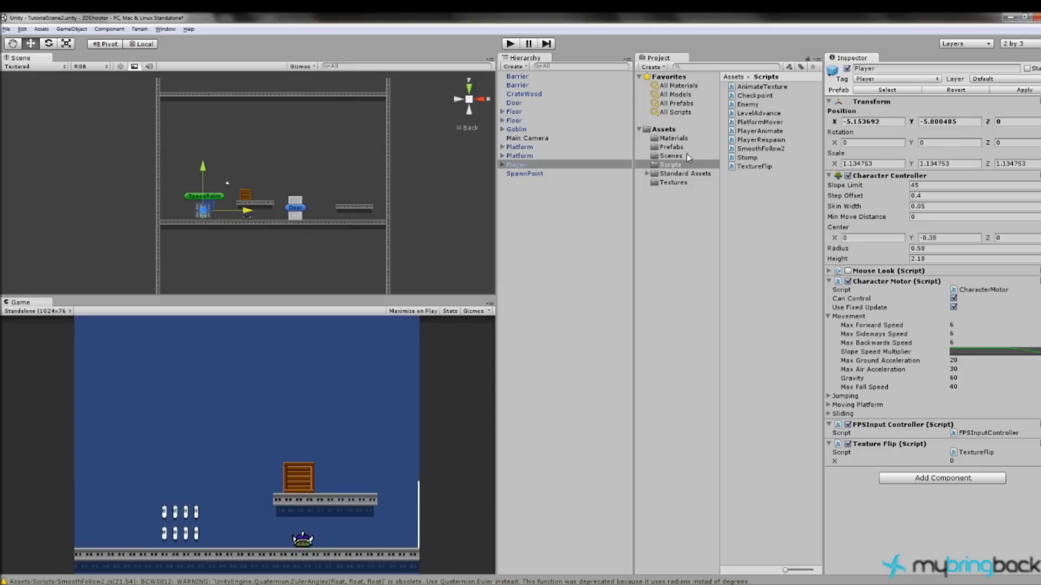
Open TutorialScene1 from the Scenes folder, then pick TutorialScene2 in the list.
click(671, 155)
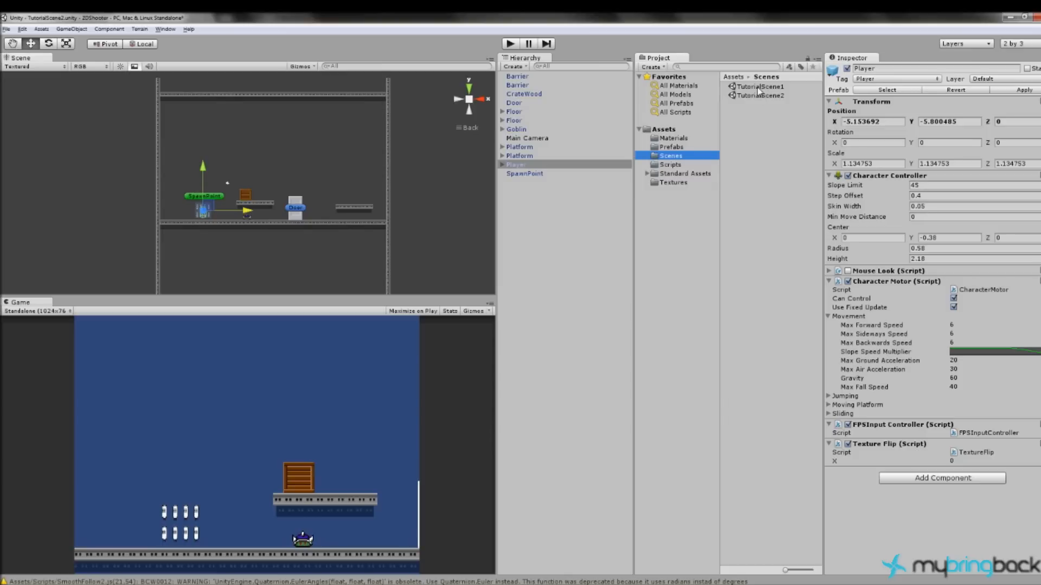
click(759, 87)
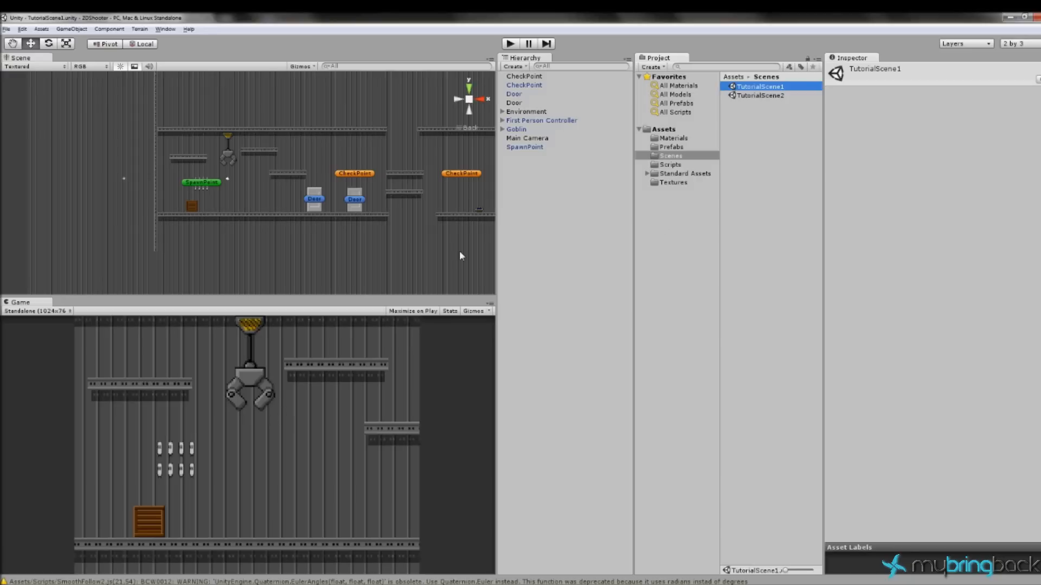
mouse_move(299, 241)
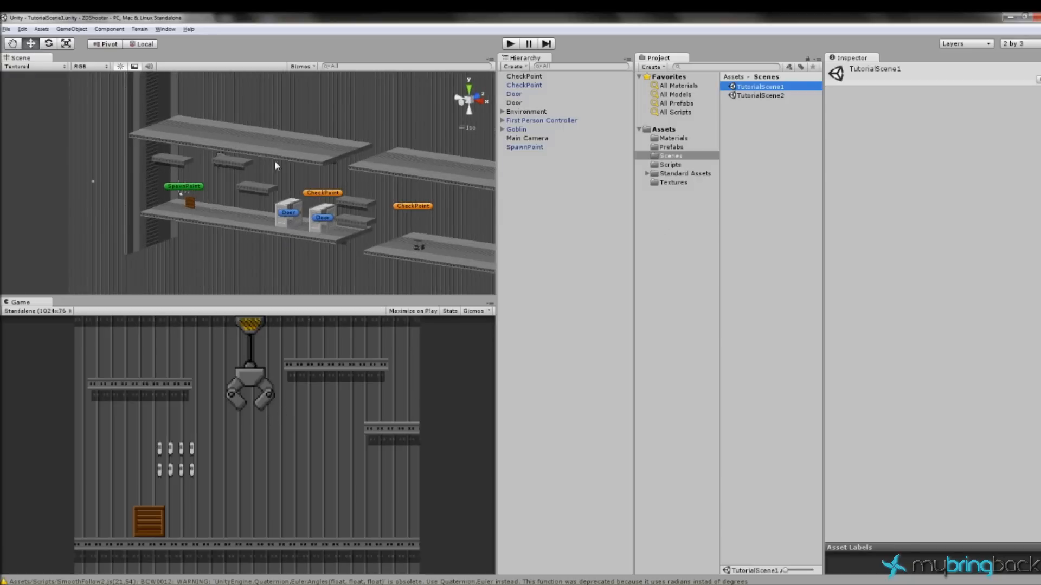
click(759, 95)
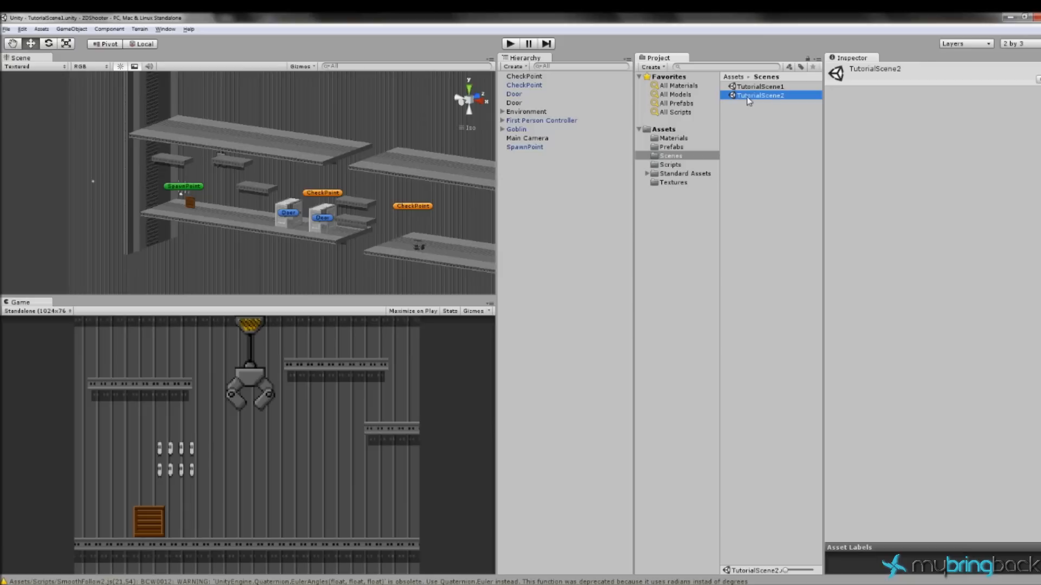
Reopen TutorialScene2 and set Main Camera's background colour to black.
double_click(759, 96)
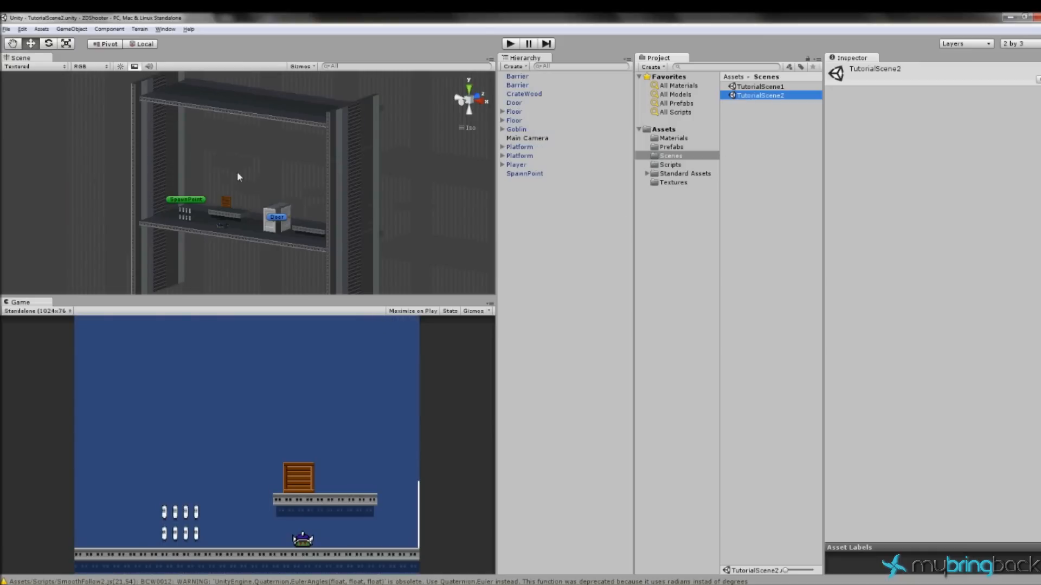
mouse_move(392, 174)
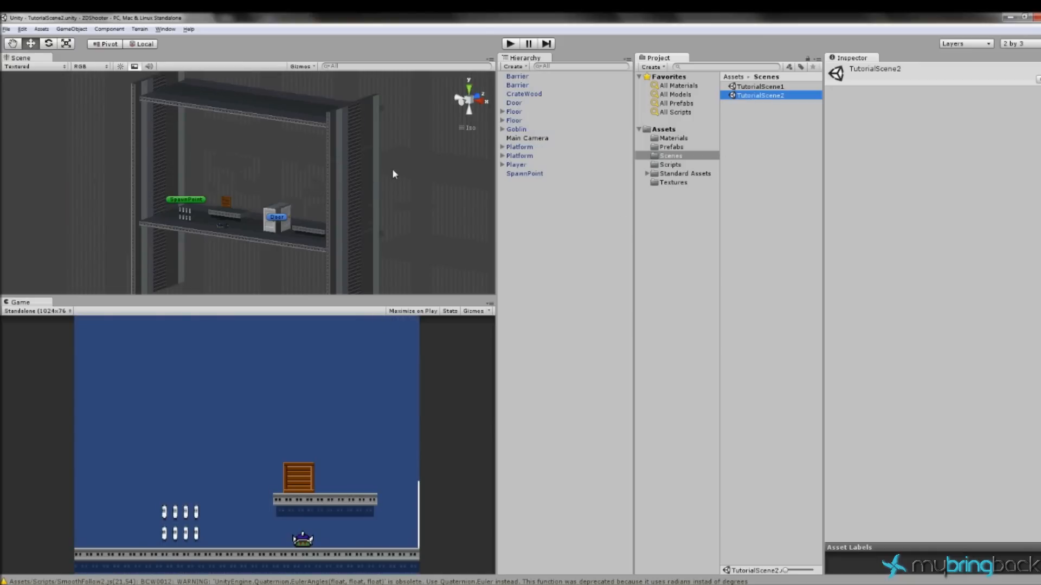
click(527, 138)
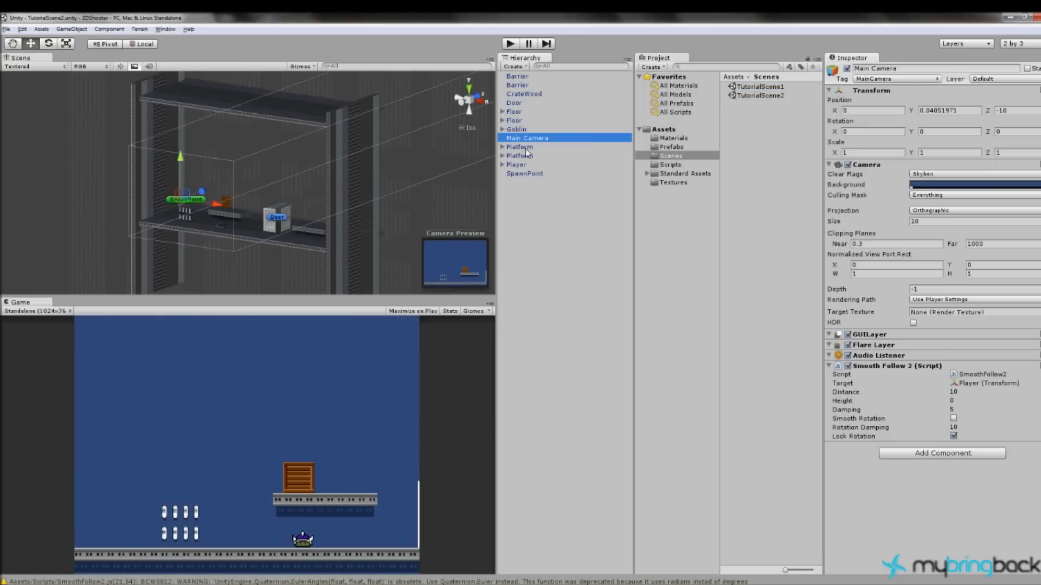
mouse_move(776, 187)
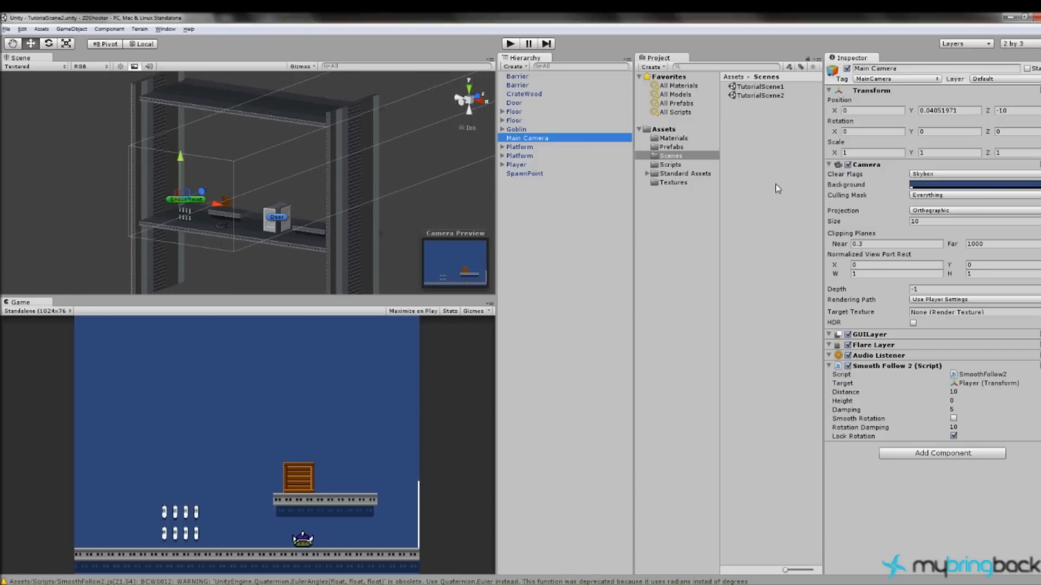
click(970, 184)
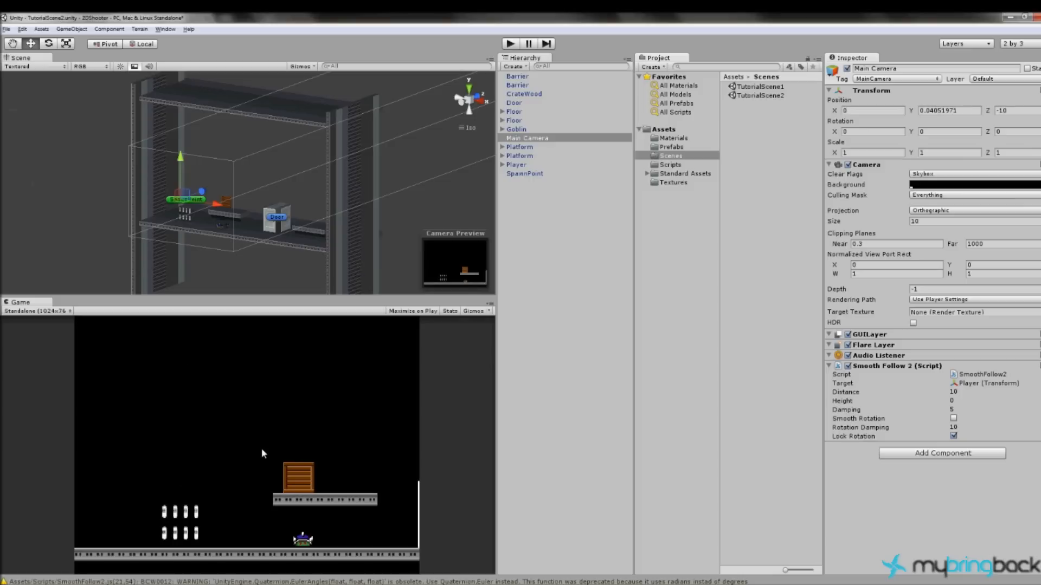
mouse_move(350, 374)
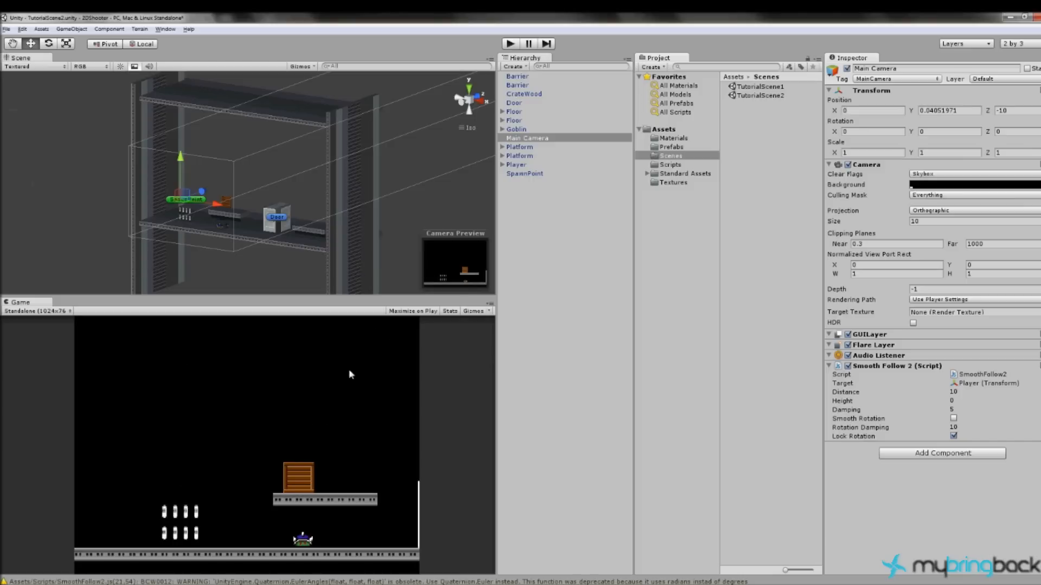
mouse_move(203, 537)
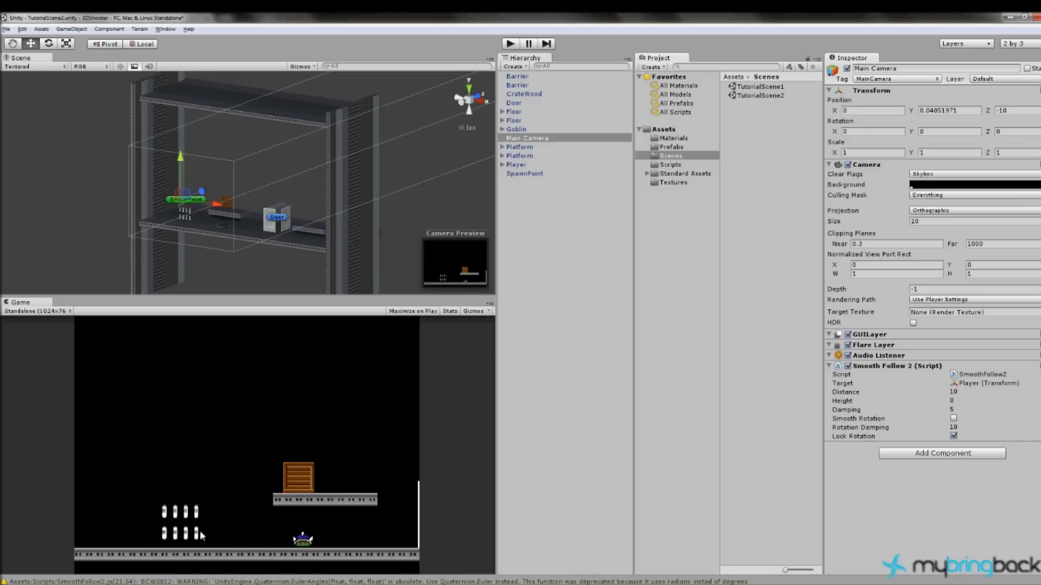
mouse_move(278, 493)
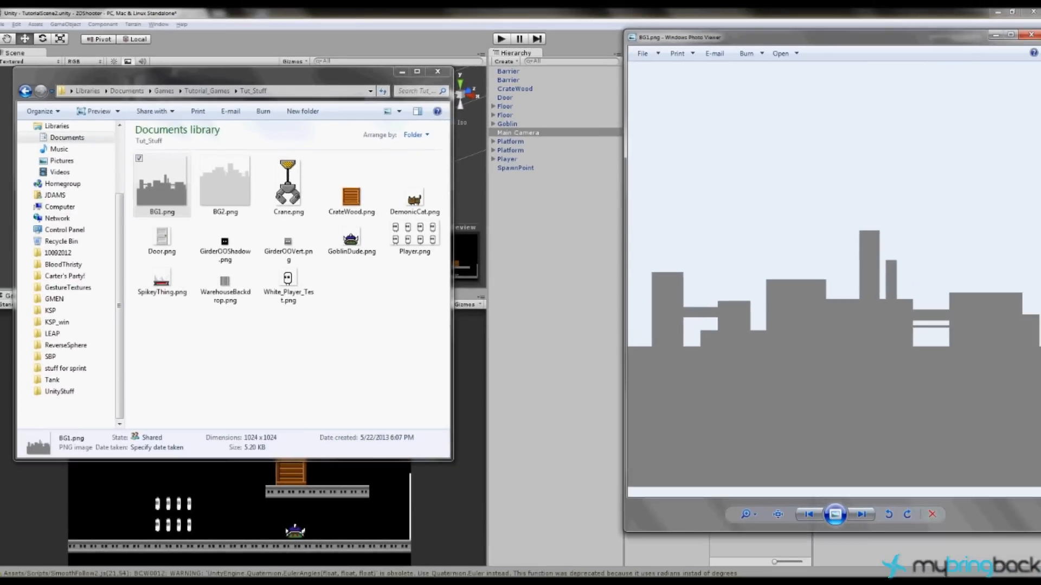
mouse_move(853, 467)
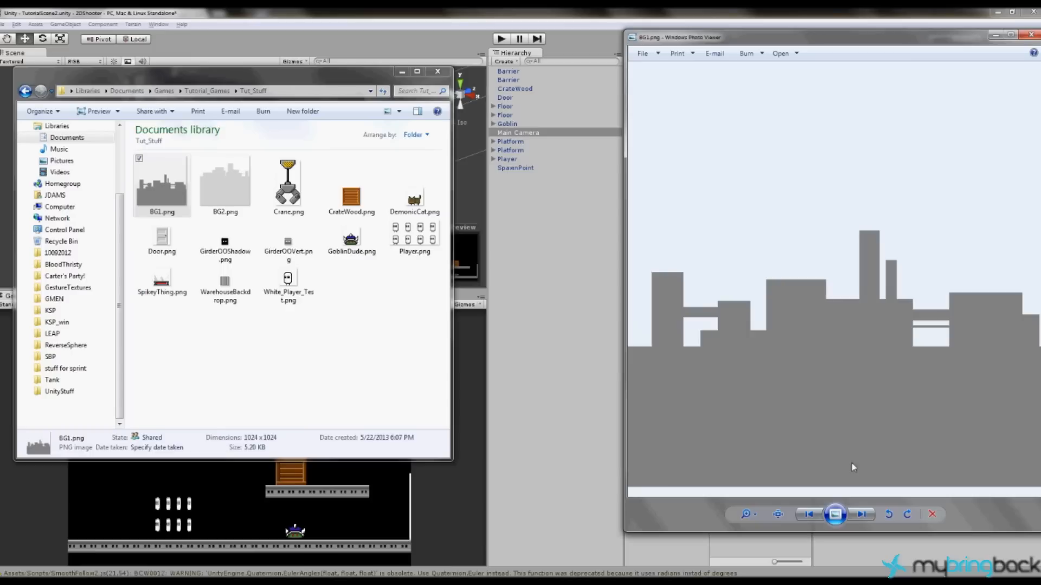
mouse_move(697, 267)
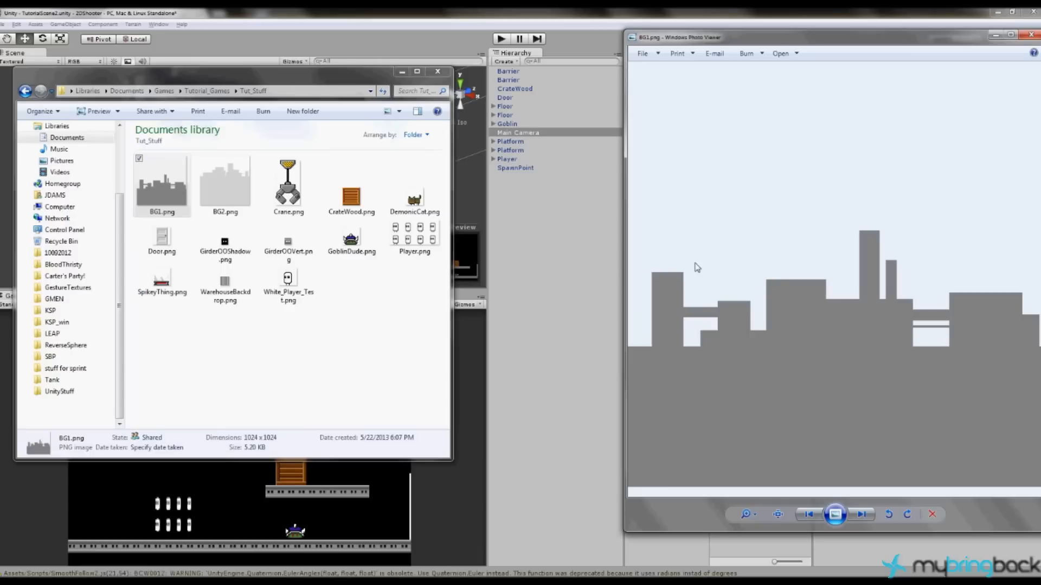
Preview the BG2.png skyline background from the Tut_Stuff folder.
click(224, 182)
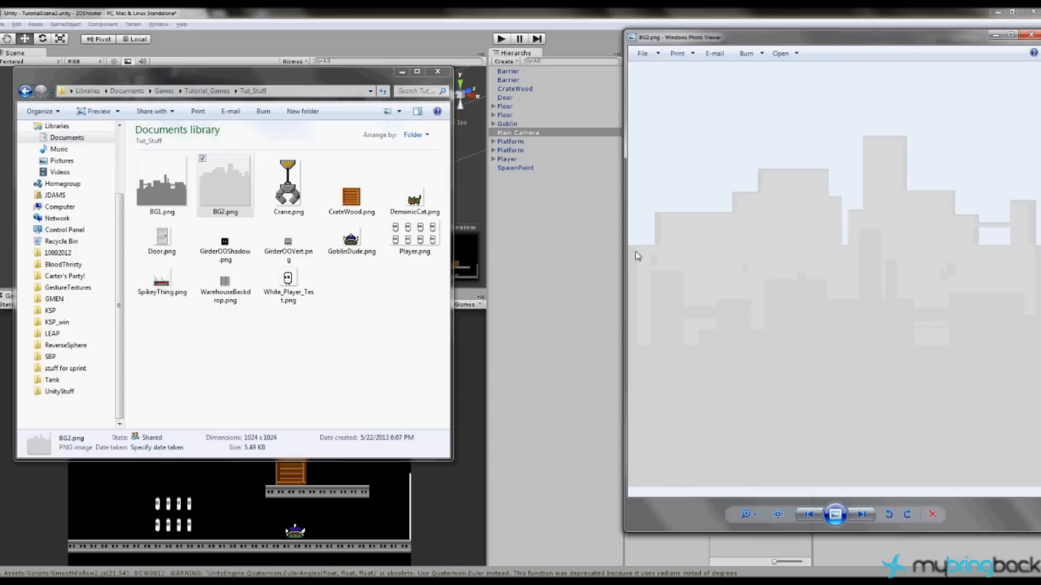
mouse_move(641, 262)
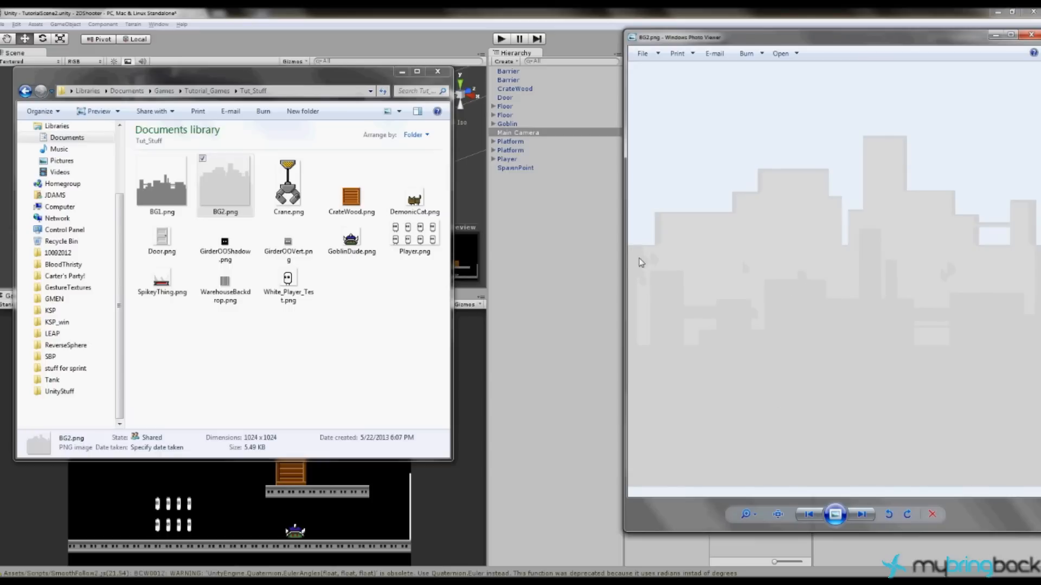
mouse_move(1038, 256)
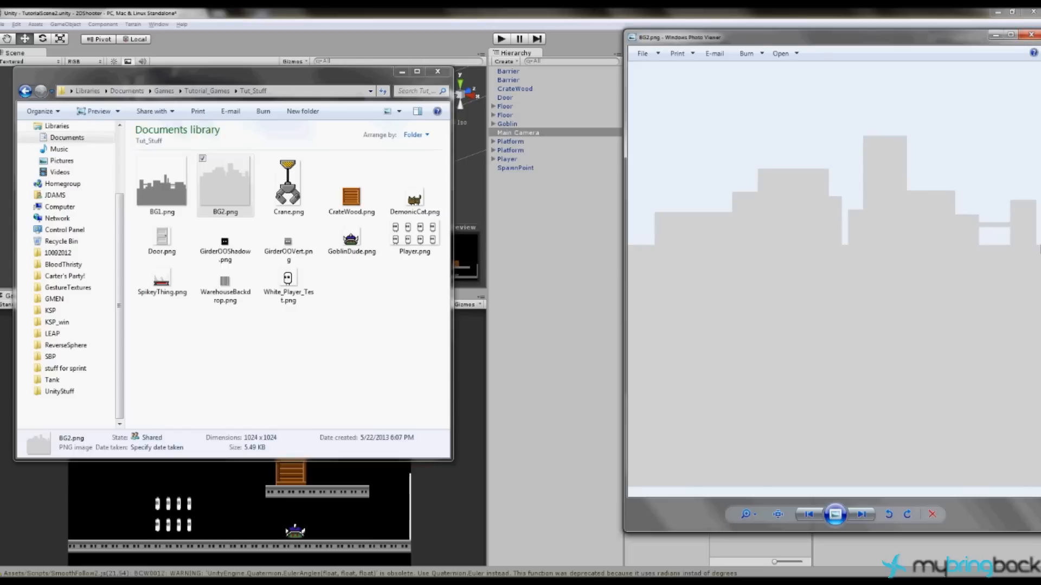
mouse_move(632, 241)
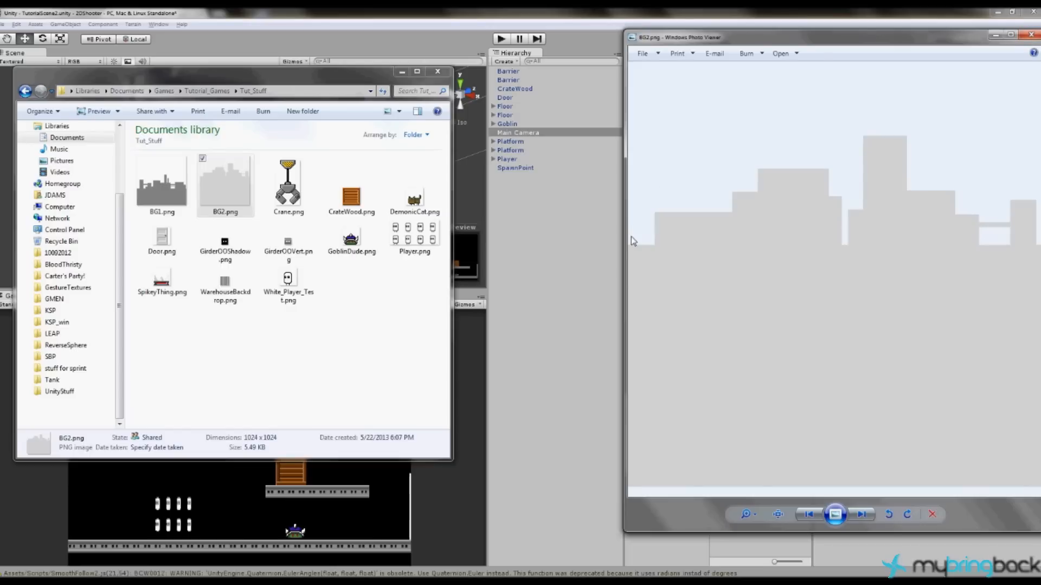
mouse_move(874, 214)
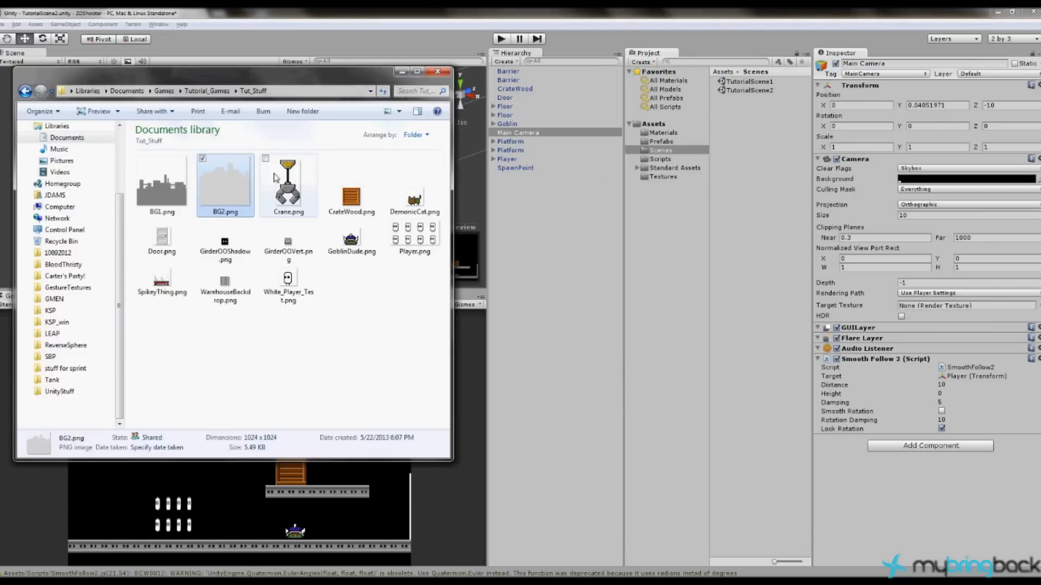
Drag BG1.png and BG2.png together into the project's Textures folder.
click(162, 185)
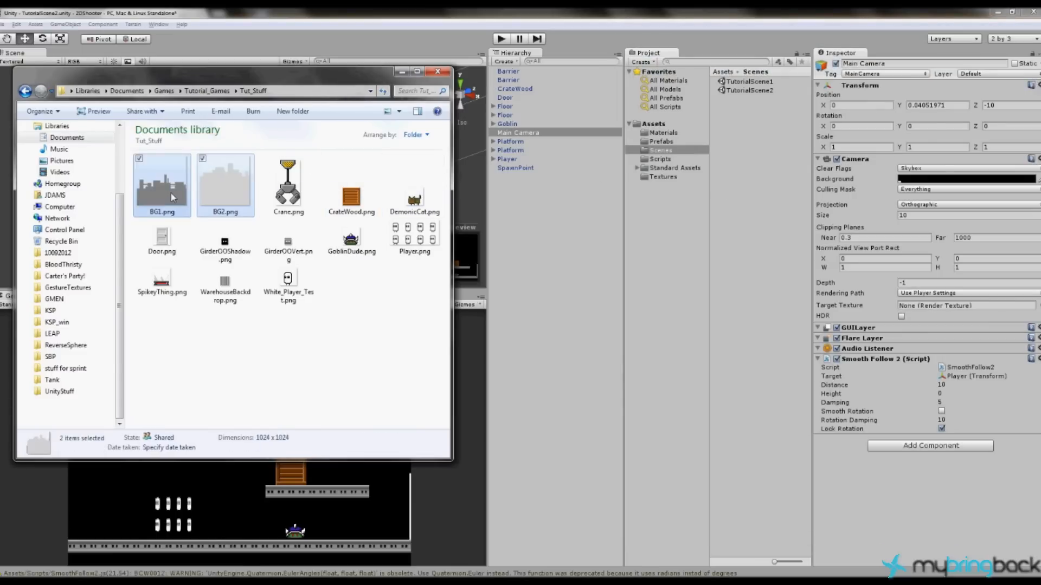
click(664, 177)
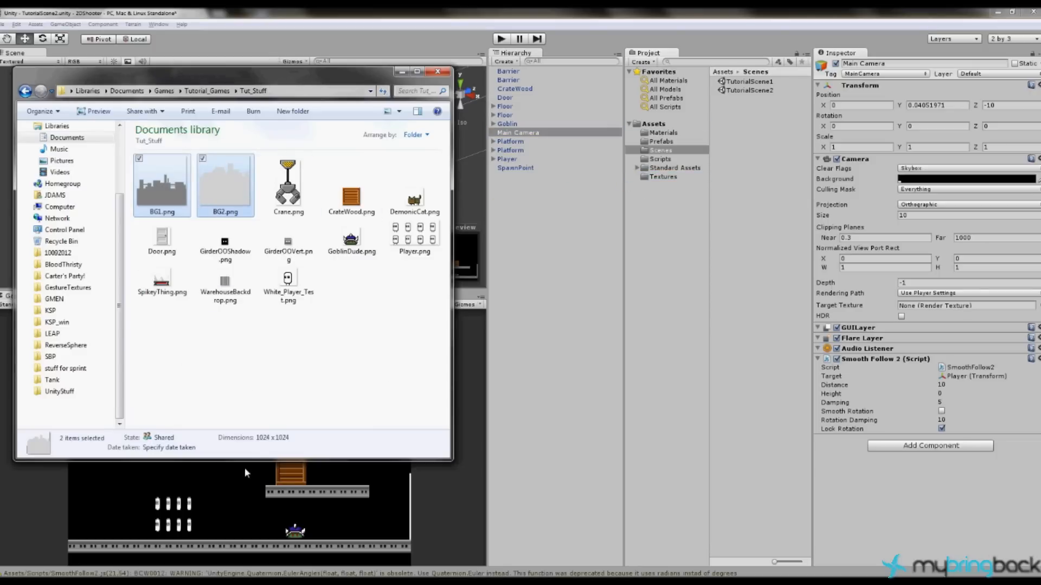
mouse_move(681, 252)
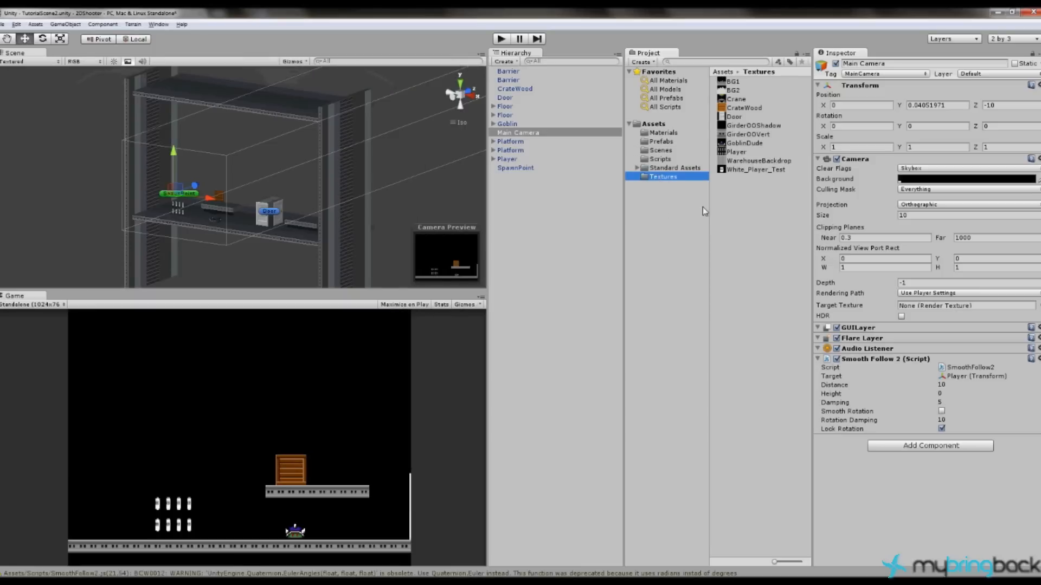
Set BG1's import to Point filter mode and 16 bits format, and apply it.
click(733, 80)
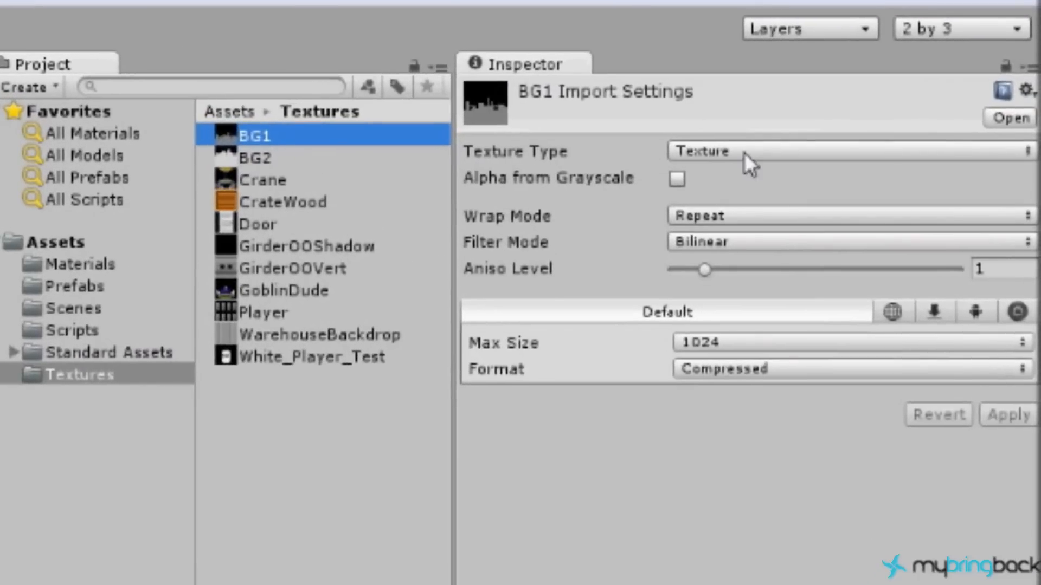
mouse_move(723, 229)
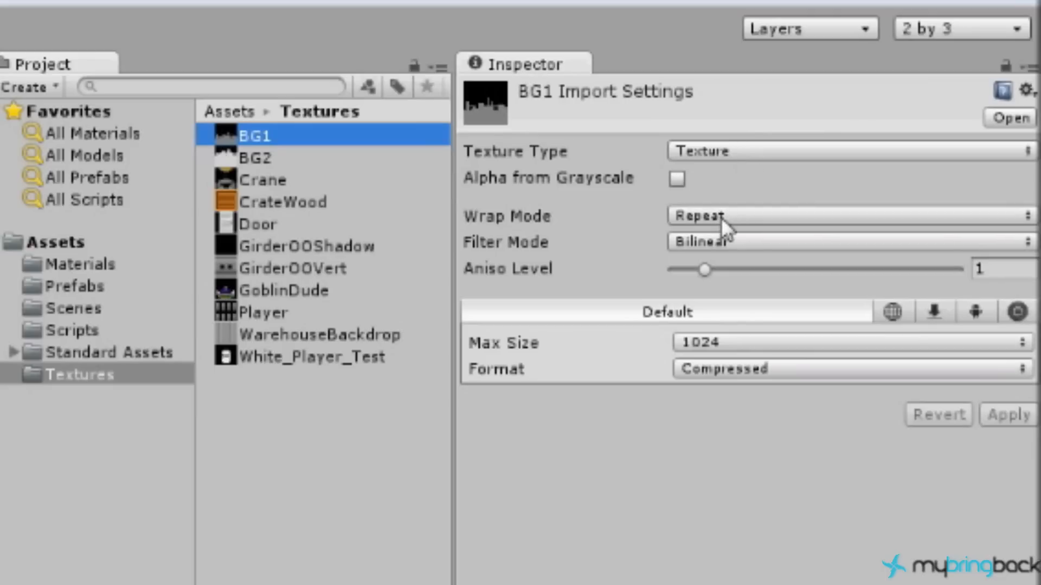
click(850, 216)
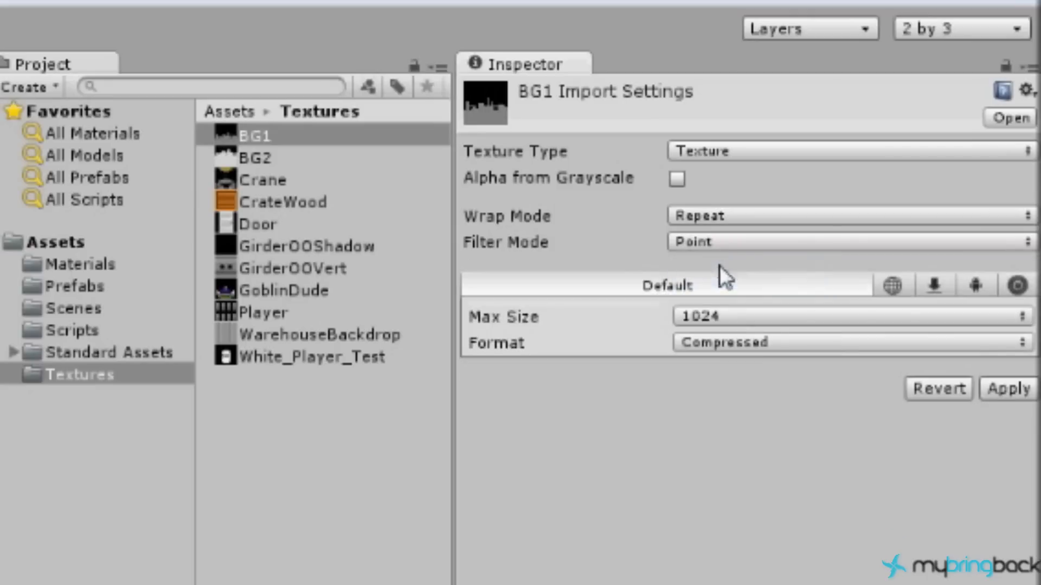
mouse_move(747, 328)
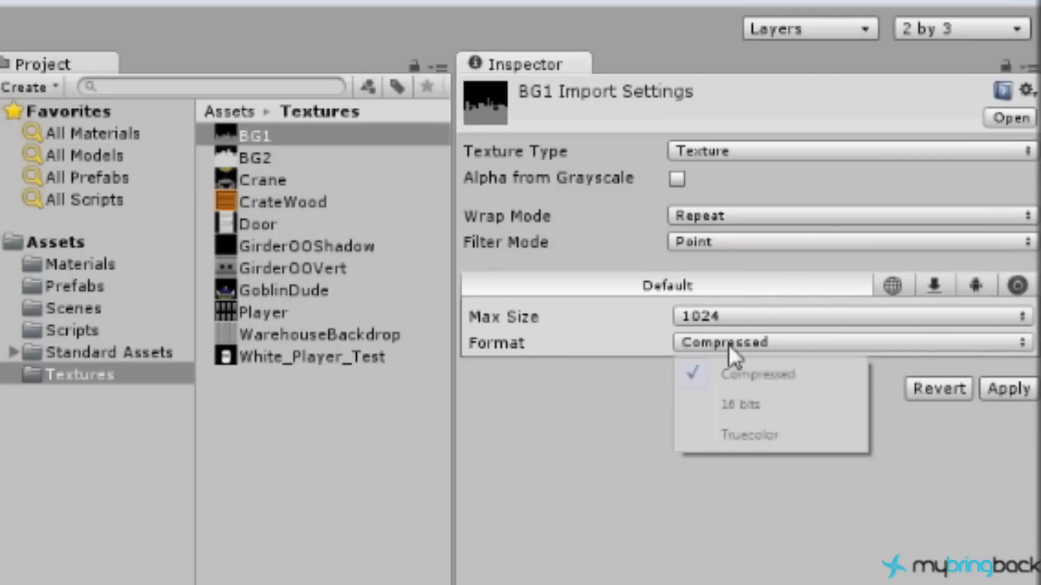
click(738, 404)
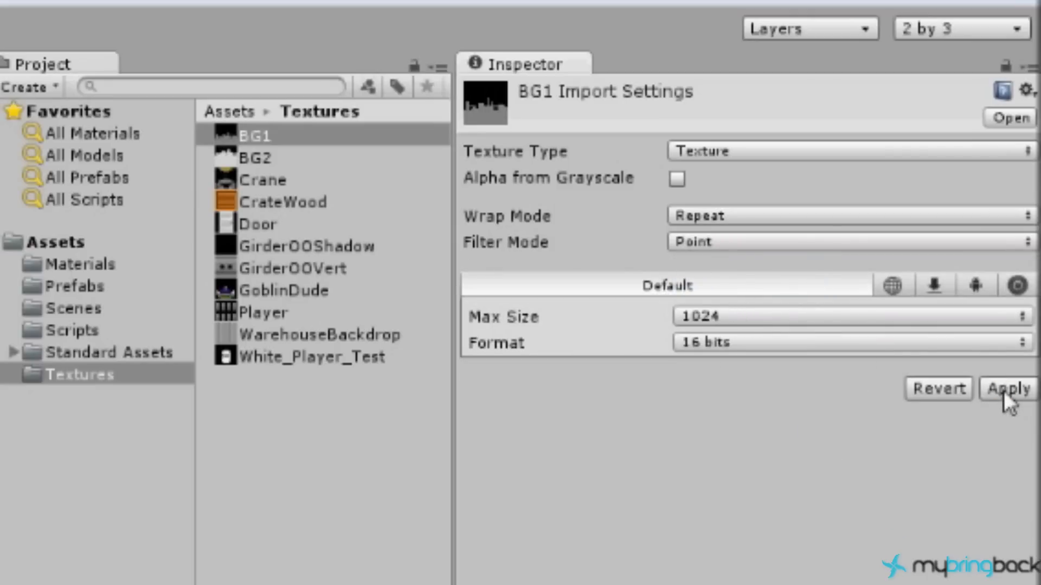
click(1007, 388)
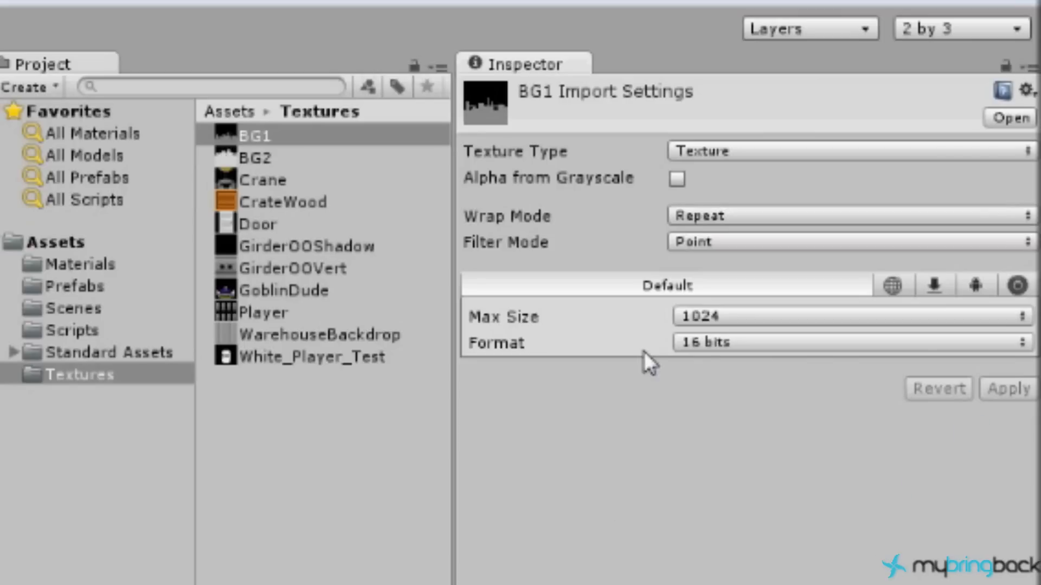
mouse_move(583, 350)
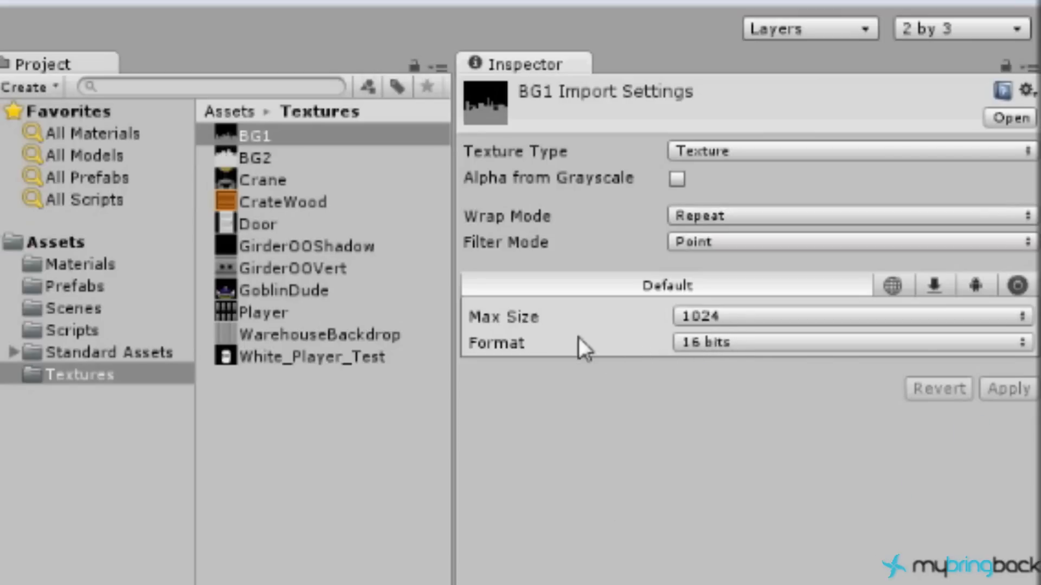
mouse_move(522, 188)
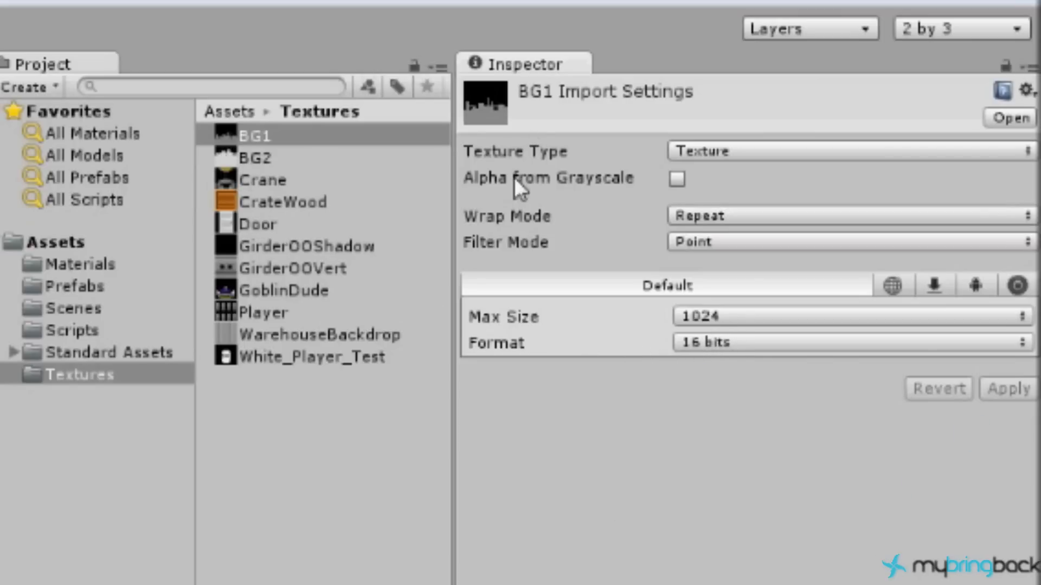
Set BG2's import to Point filter mode and 16 bits format to match BG1.
click(249, 158)
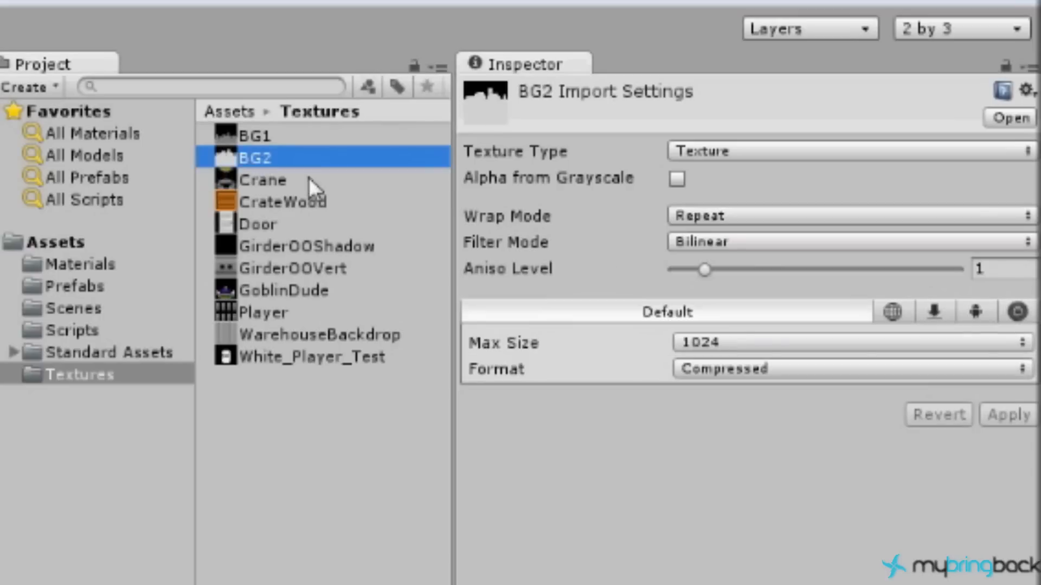
mouse_move(723, 239)
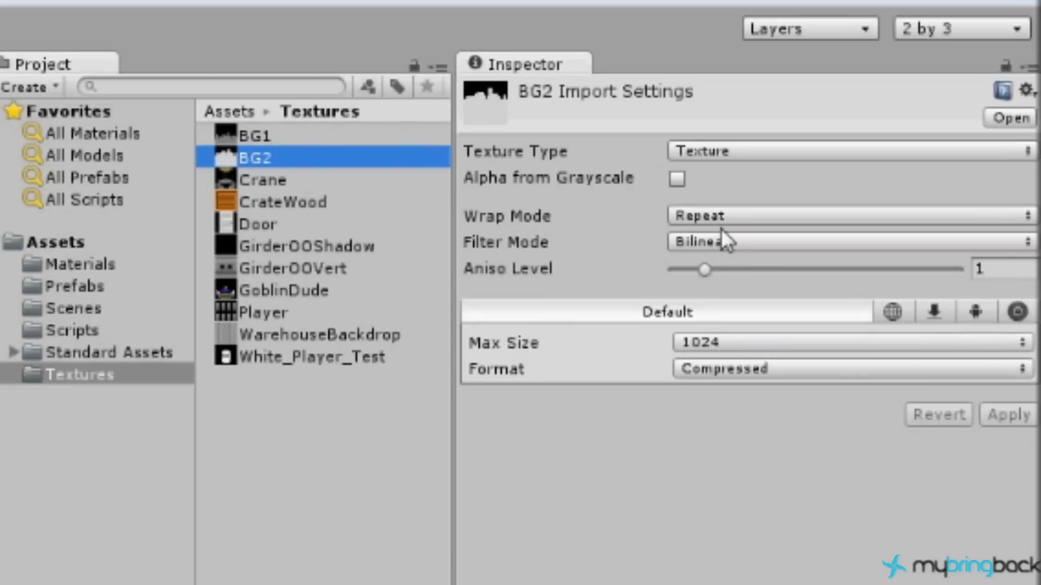
click(850, 342)
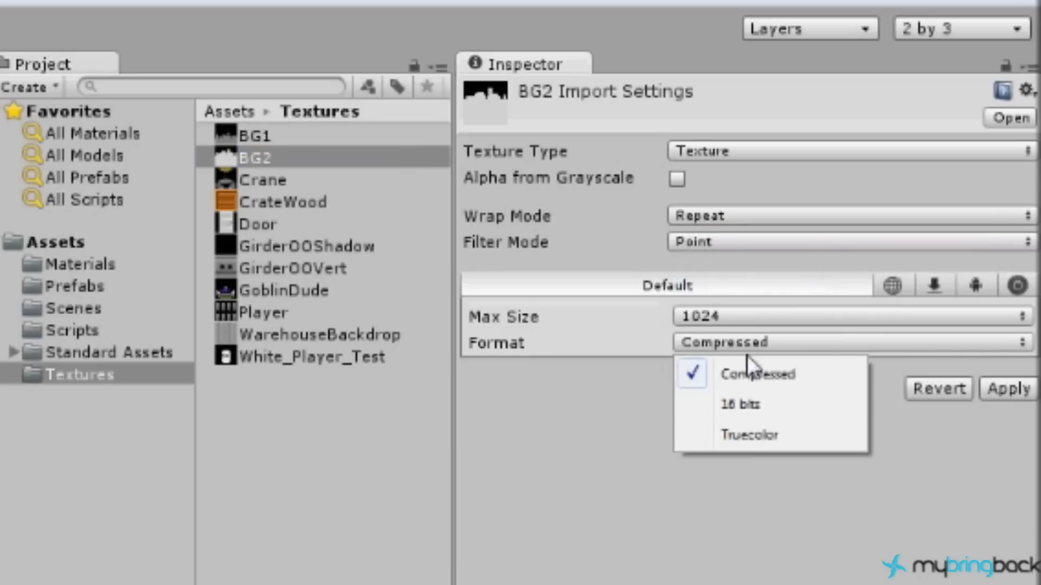
click(737, 405)
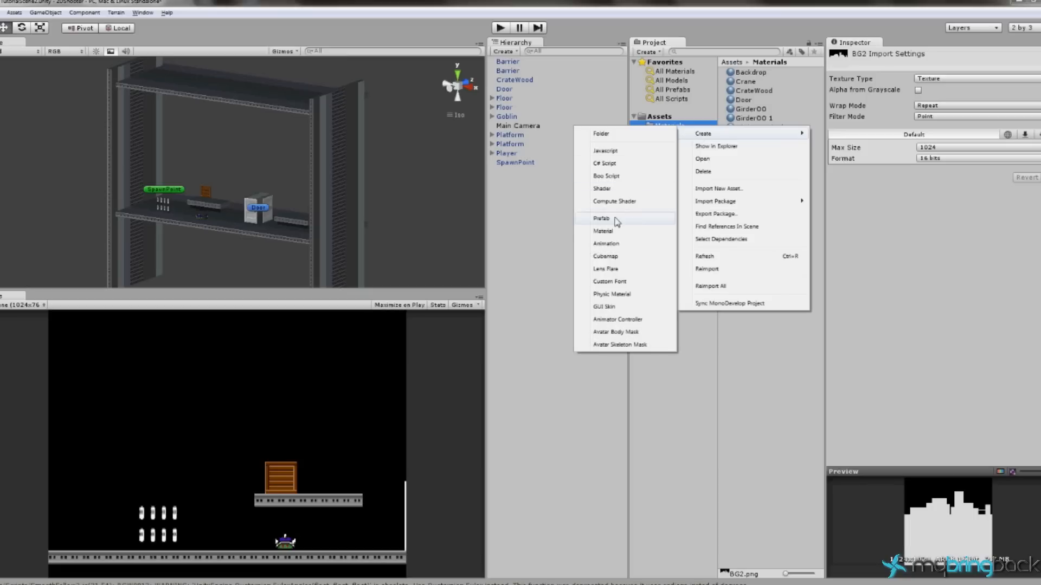
Create a material named BG1 using the BG1 texture with a Transparent/Diffuse shader.
click(602, 231)
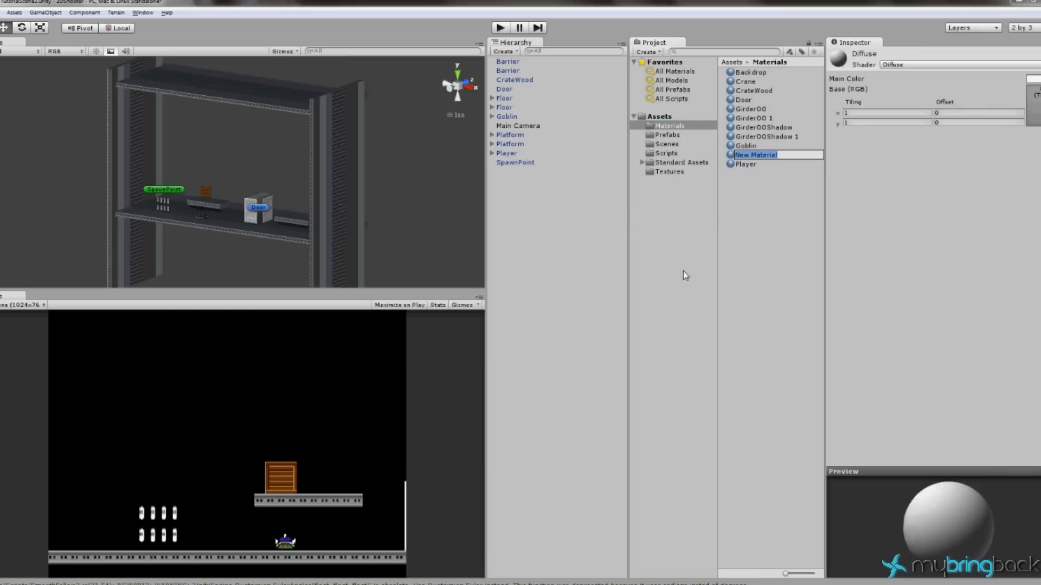
text(BG1)
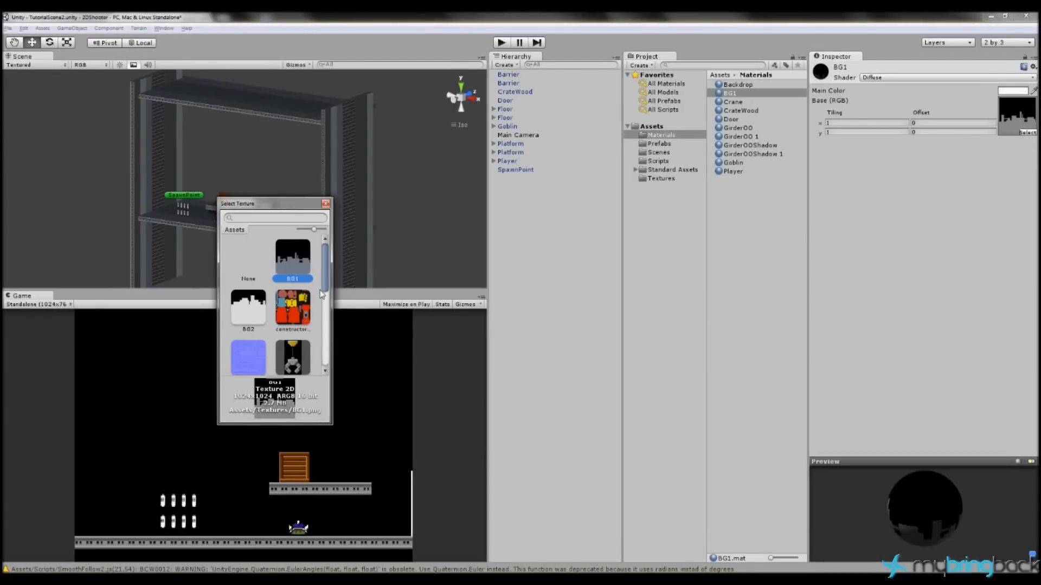
mouse_move(245, 312)
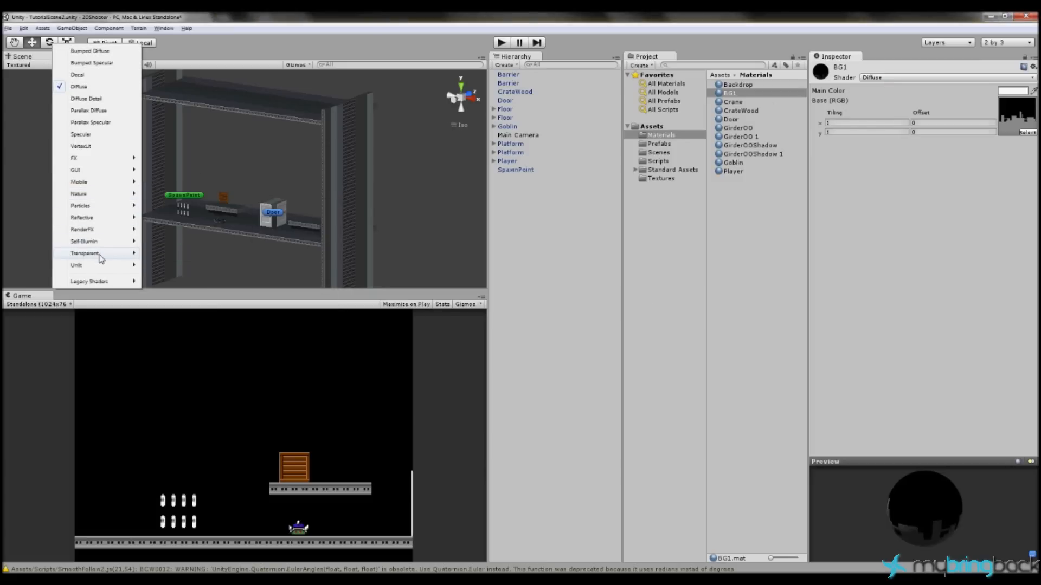
mouse_move(106, 87)
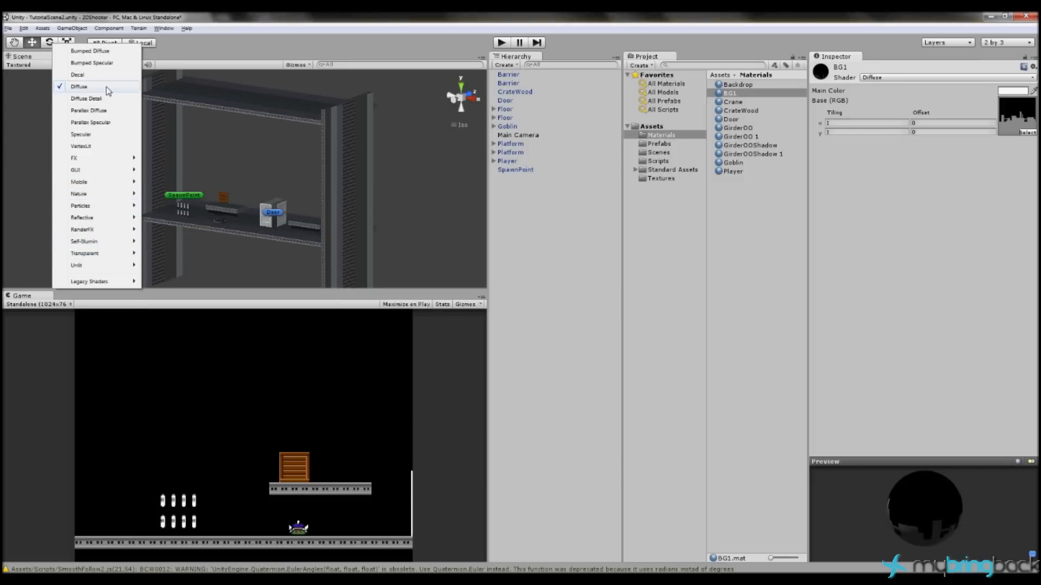
mouse_move(83, 218)
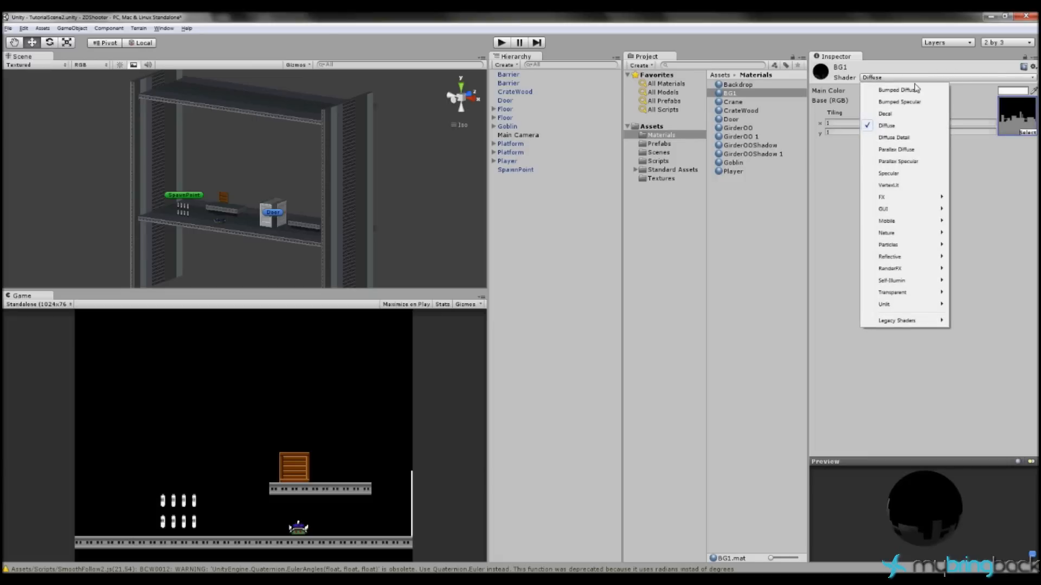
mouse_move(889, 280)
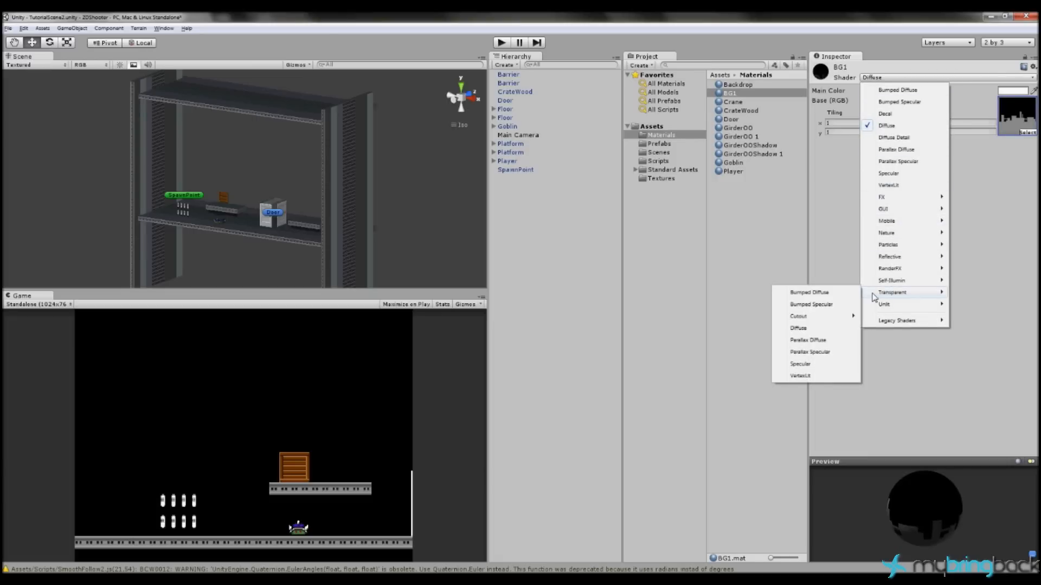
mouse_move(891, 297)
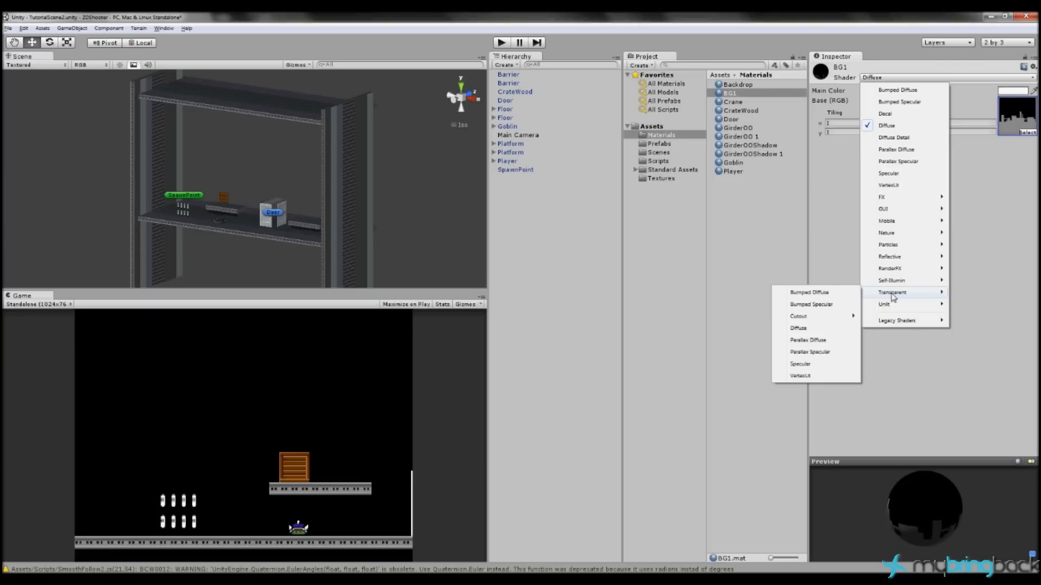
click(799, 328)
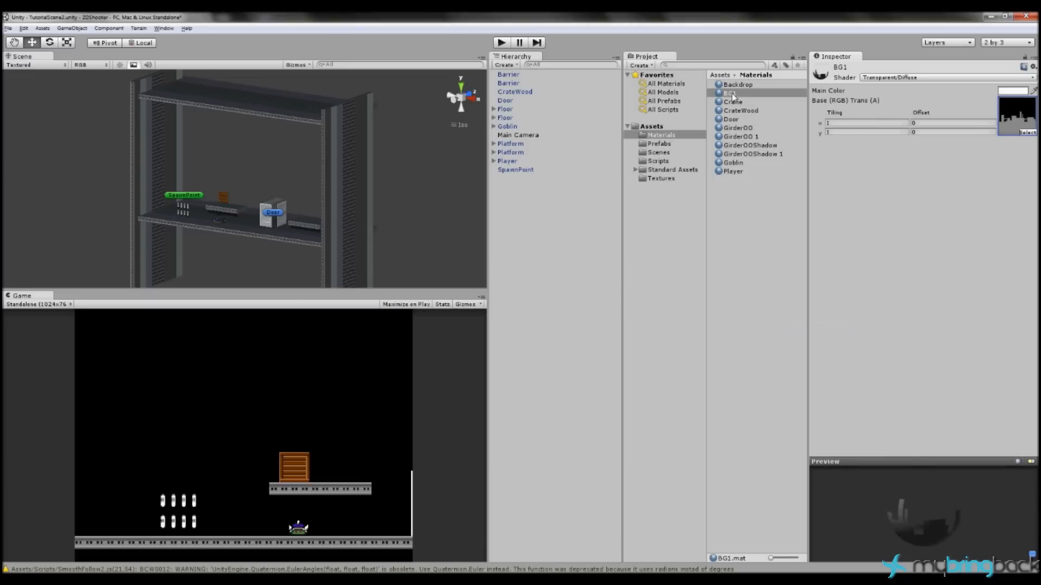
Duplicate the BG1 material as BG2 and assign it the BG2 texture.
double_click(729, 93)
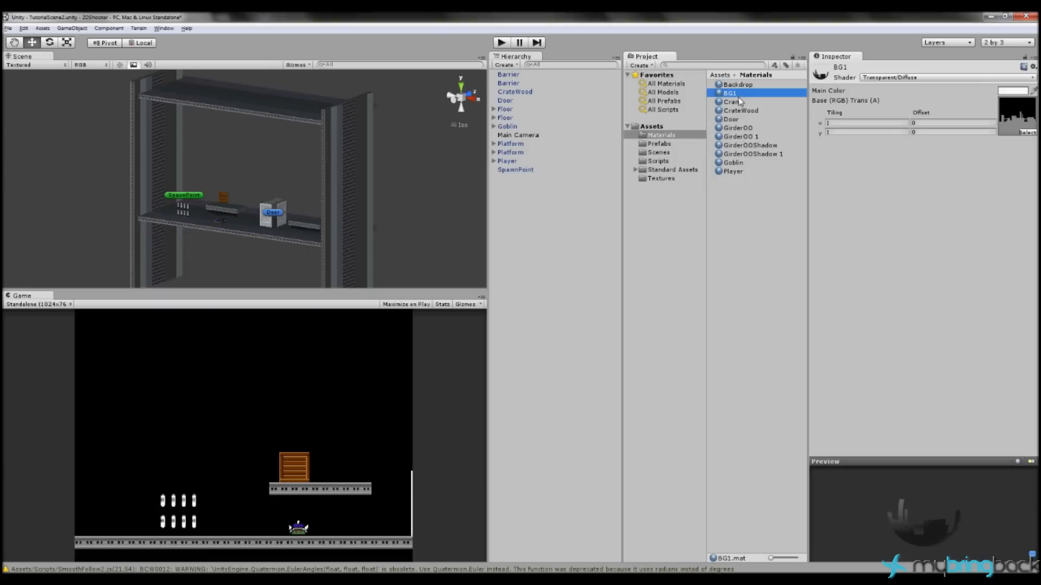
key(ctrl+d)
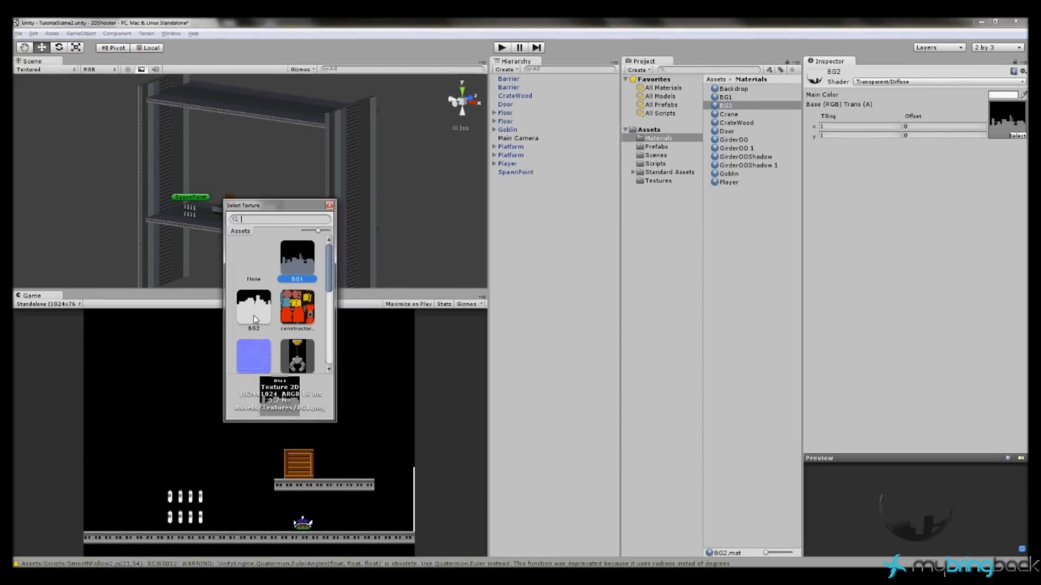
click(253, 309)
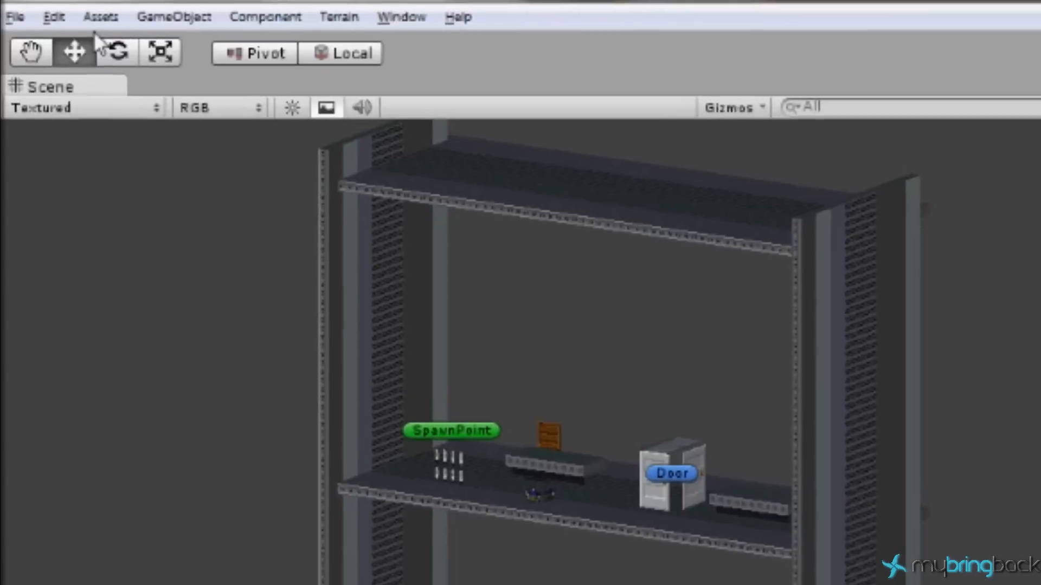
Create a Plane rotated upright (90, 180, 0), scaled about 13.9 wide and stretched taller.
click(175, 16)
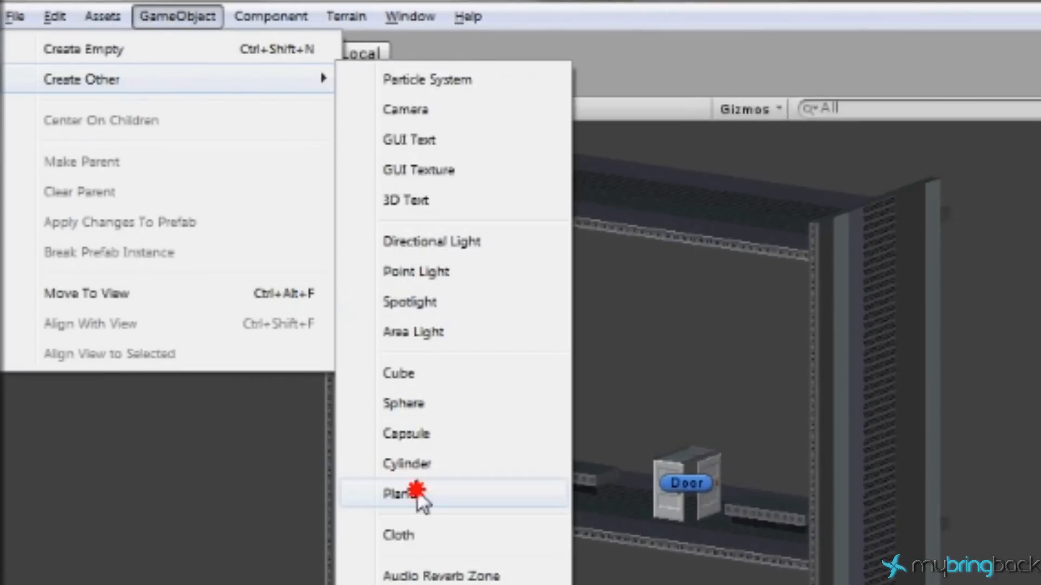
click(400, 494)
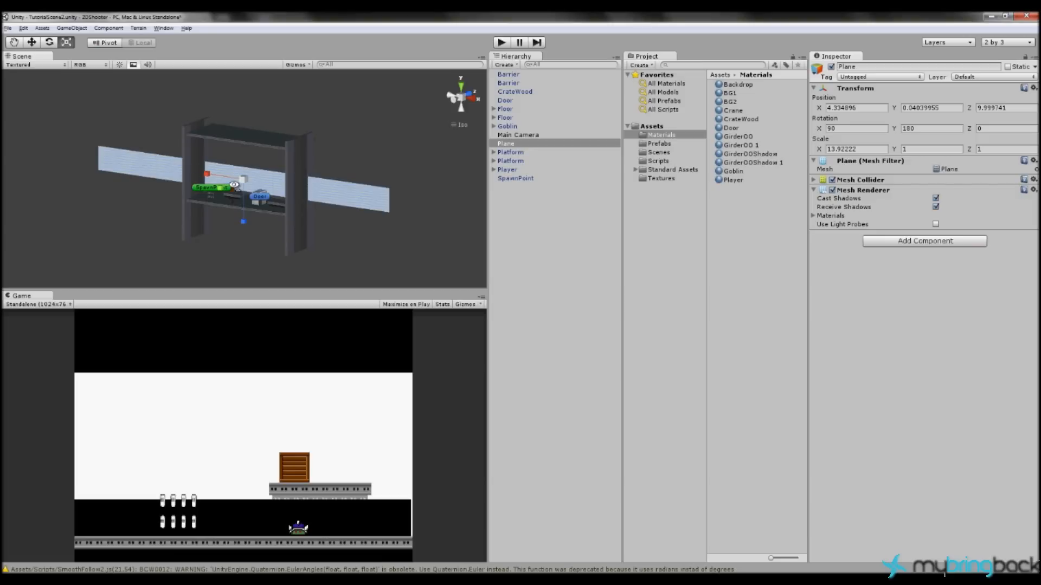
mouse_move(227, 229)
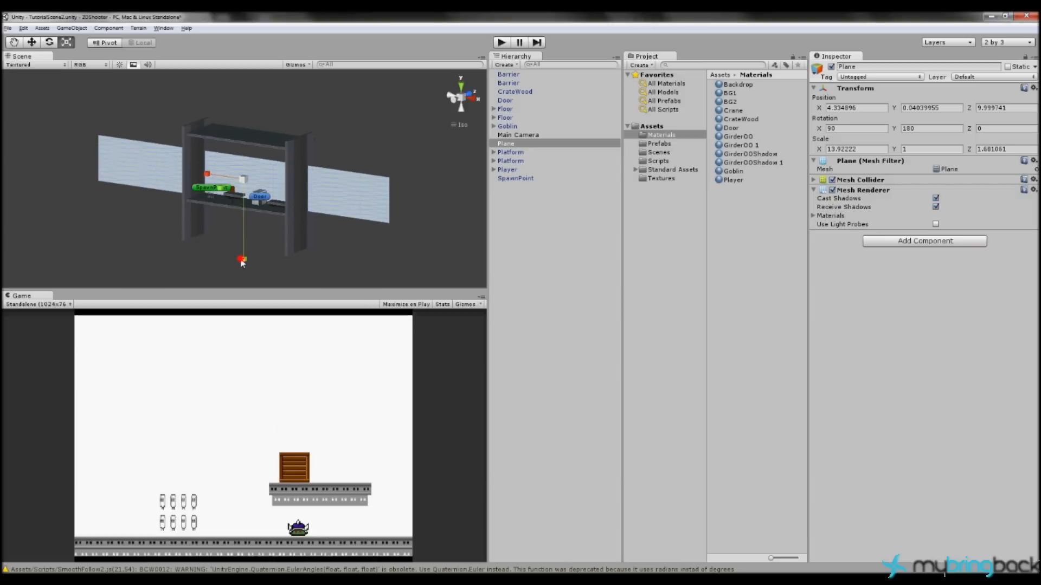
drag(241, 258, 242, 220)
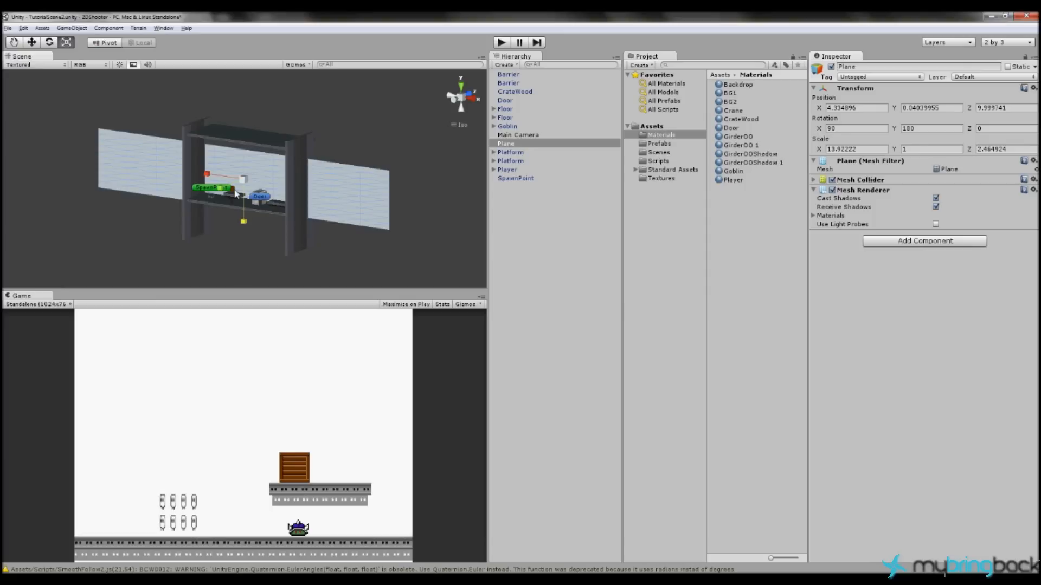
click(31, 43)
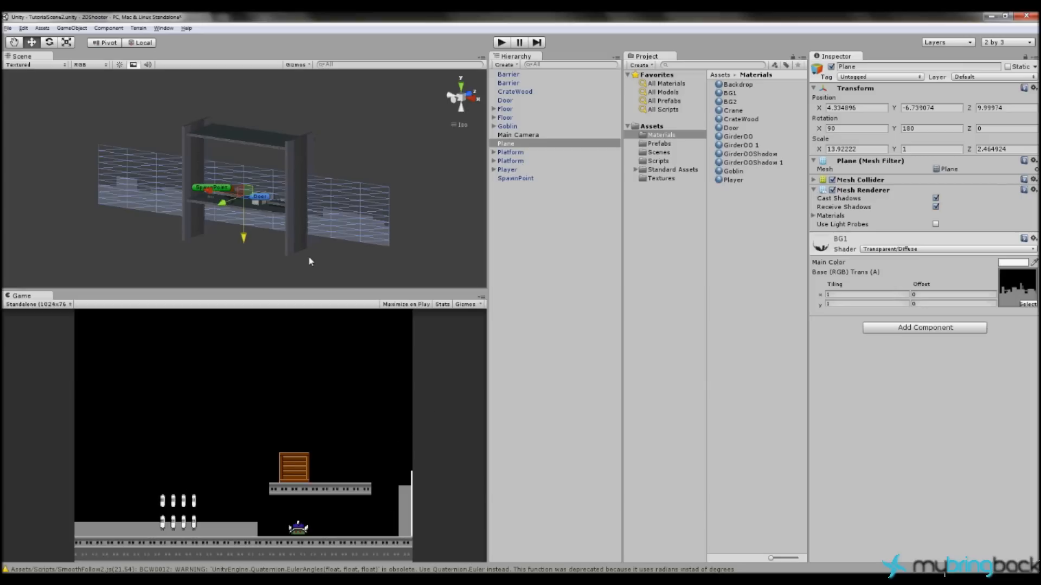
mouse_move(165, 188)
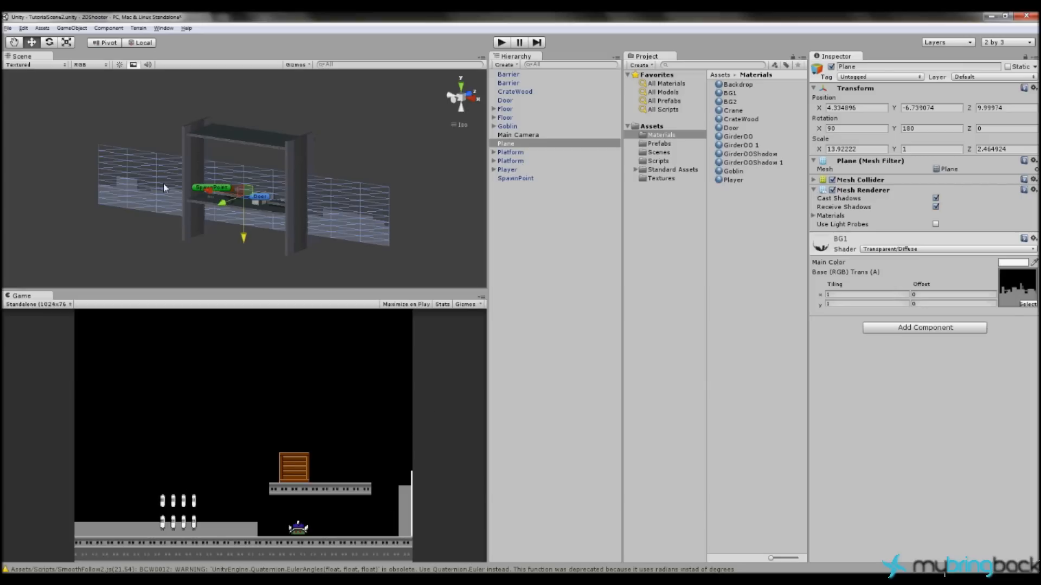
mouse_move(278, 195)
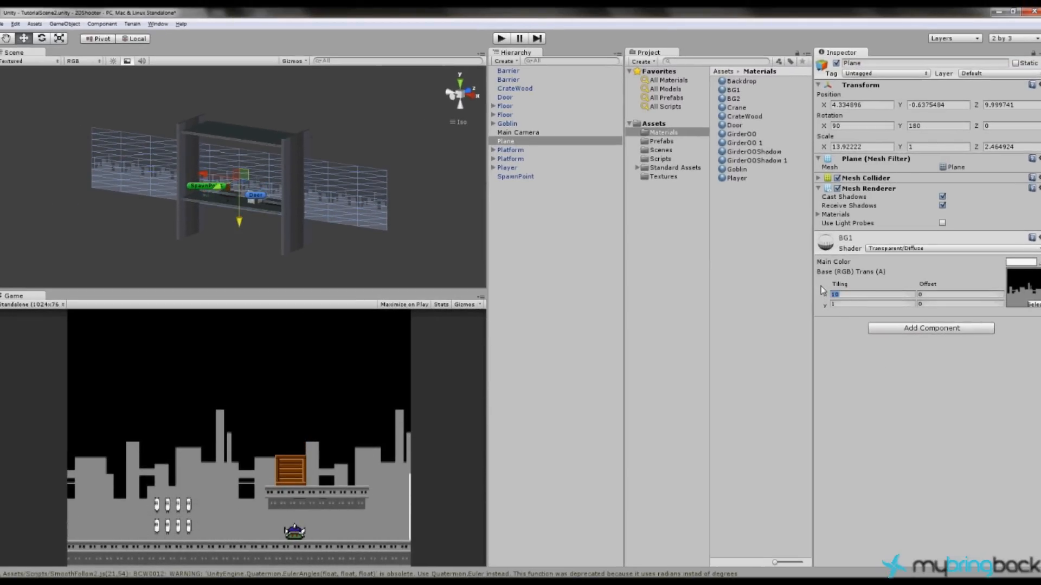
Assign the BG1 material to the plane with Tiling X set to 5.
text(5)
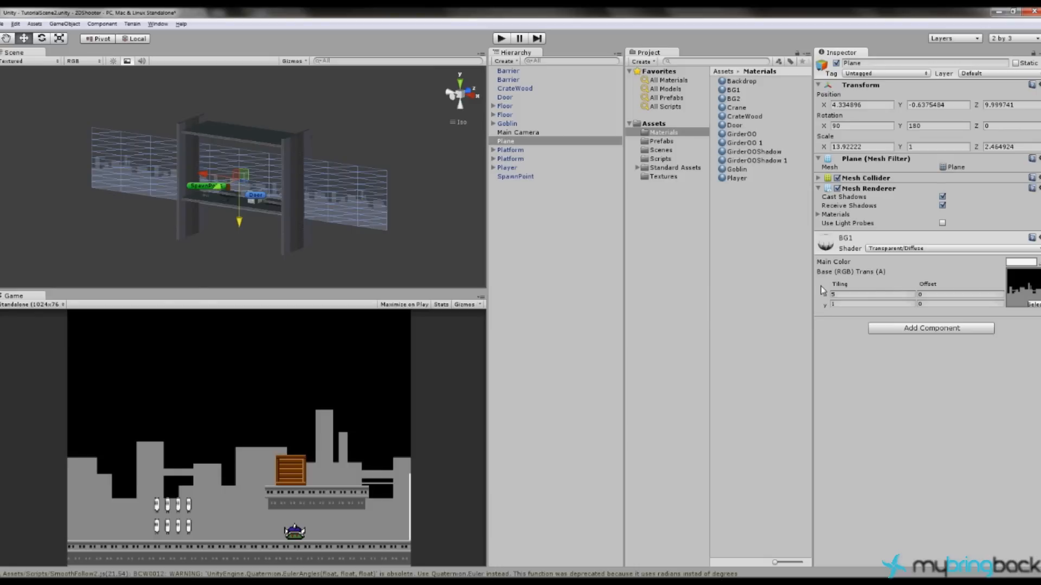
mouse_move(175, 419)
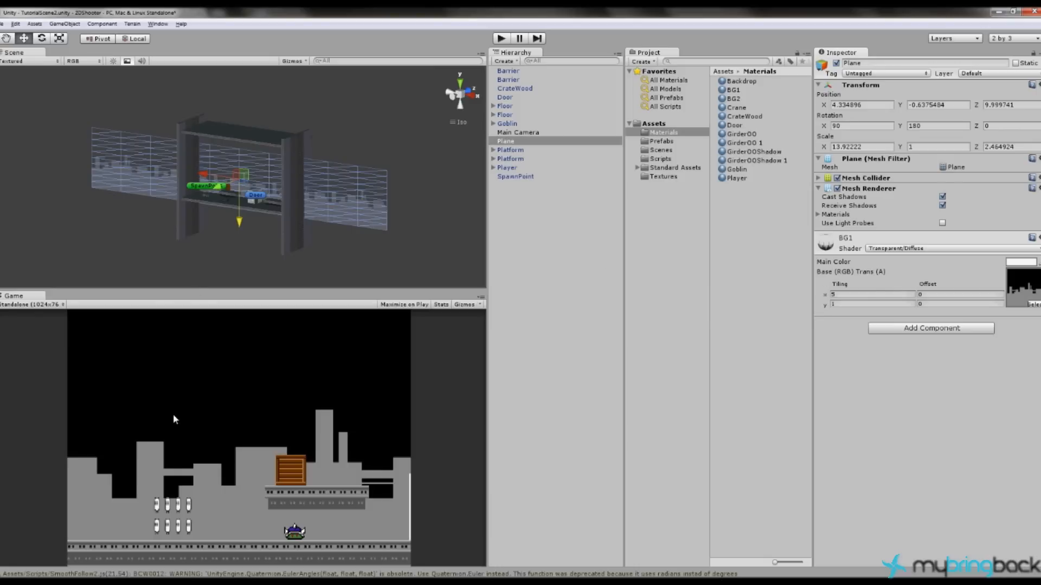
mouse_move(285, 284)
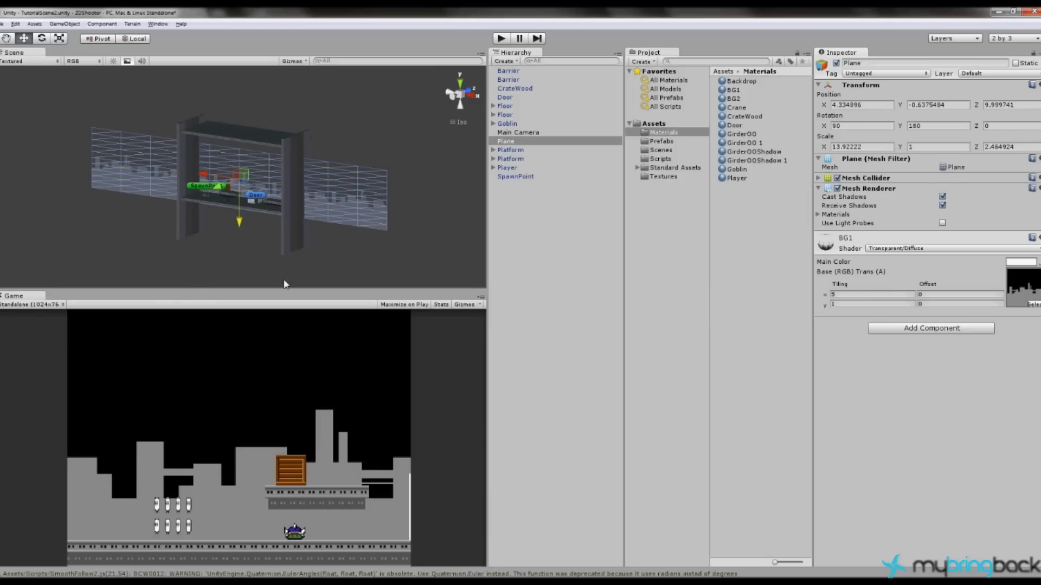
click(507, 141)
text(B)
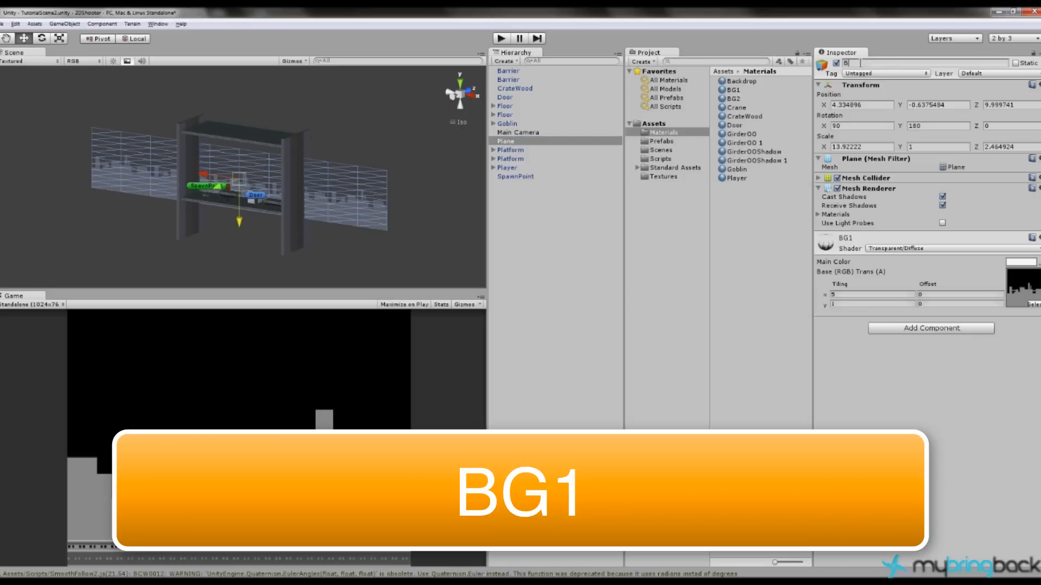
Name the backdrop plane BG1 and duplicate it as BG2.
click(507, 88)
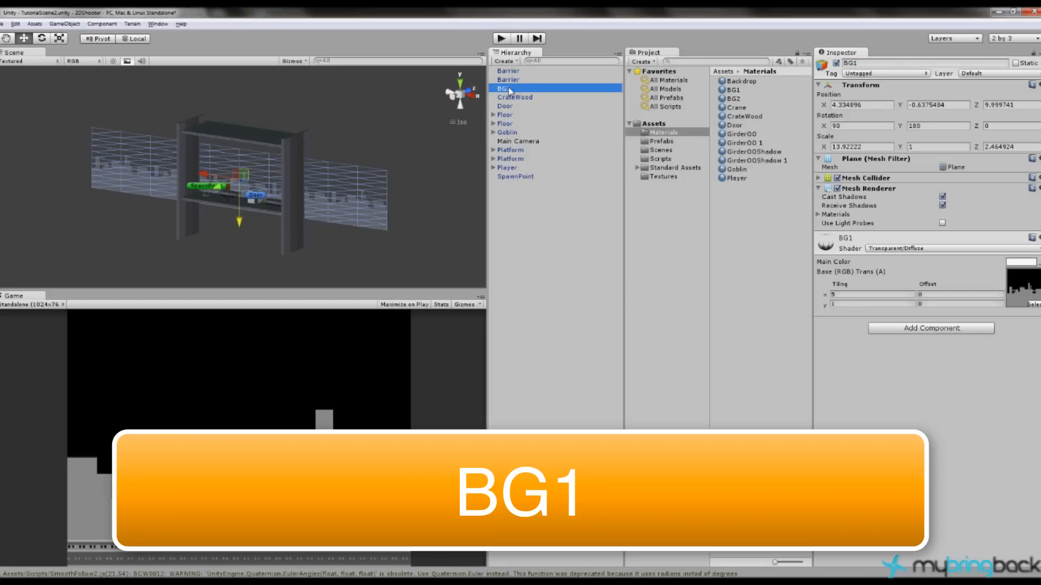
key(ctrl+d)
text(2)
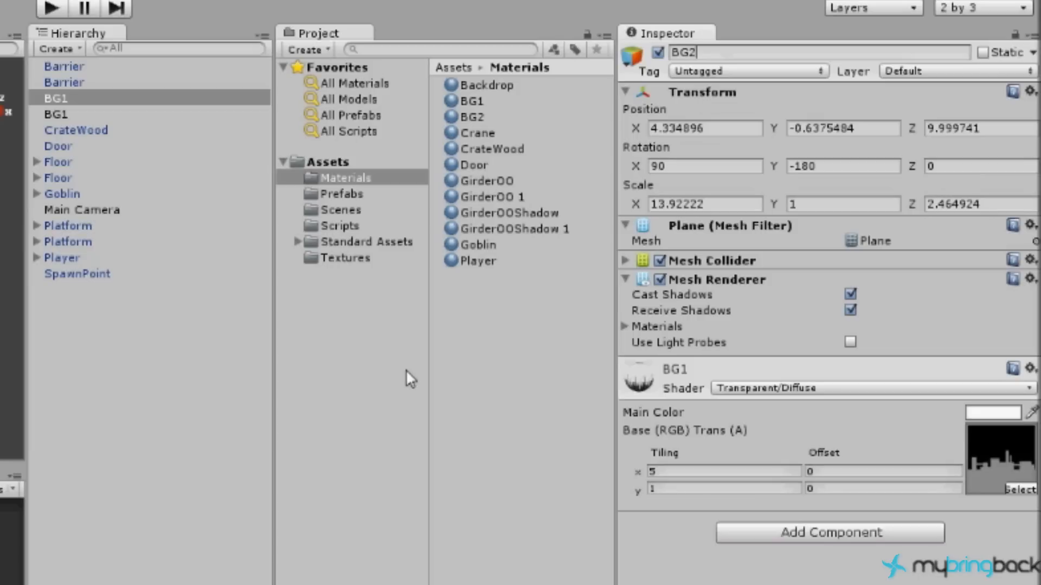
click(56, 114)
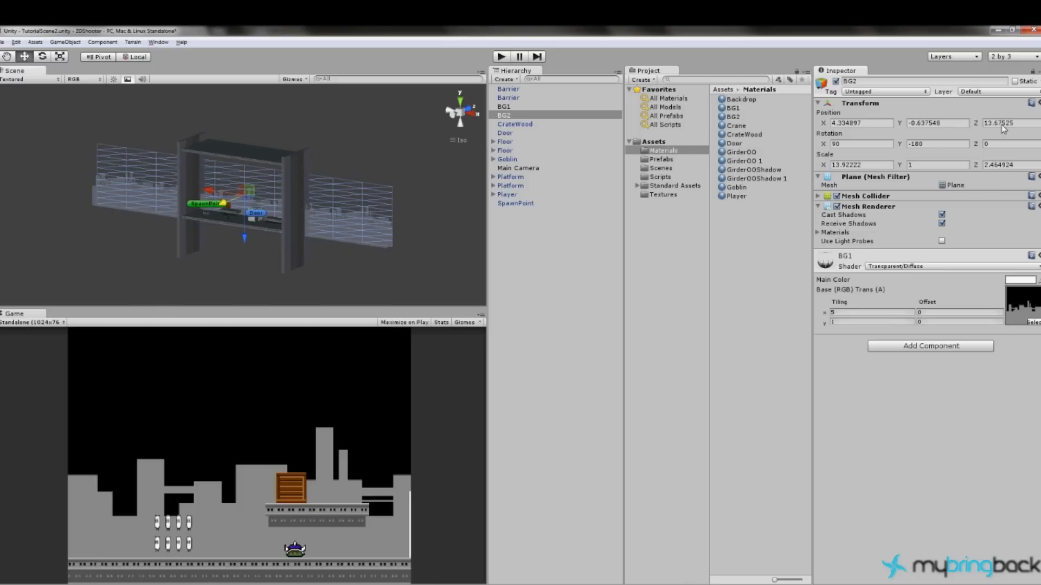
Set BG1's Position Z to 10 and BG2's Position Z to 20.
triple_click(1005, 122)
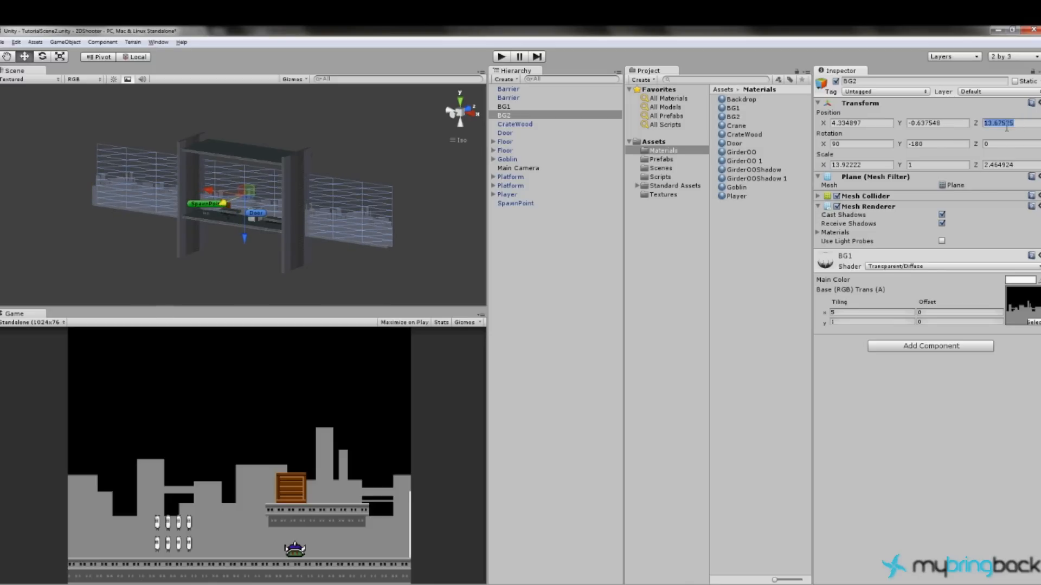
text(10)
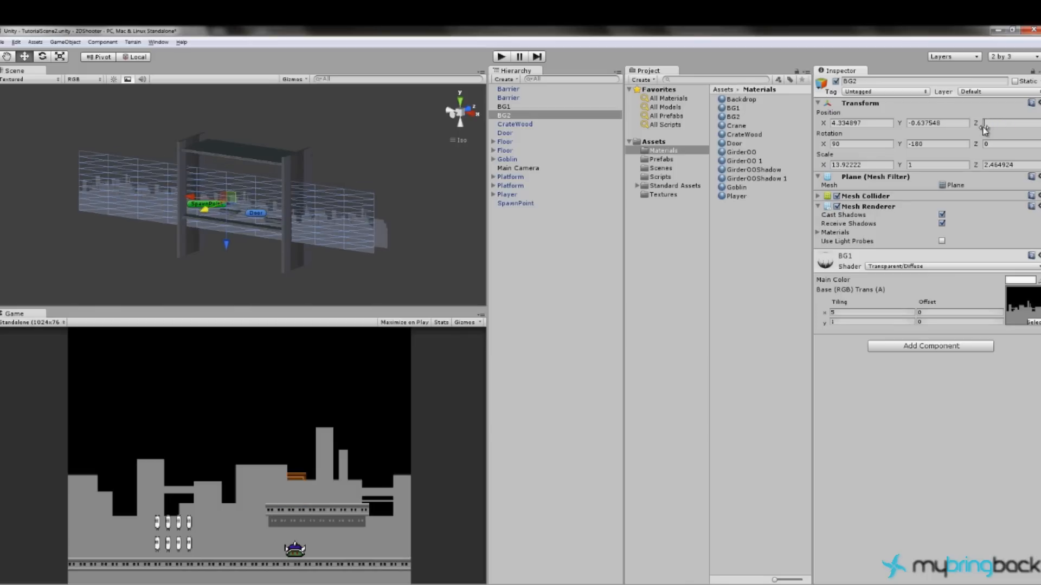
text(20)
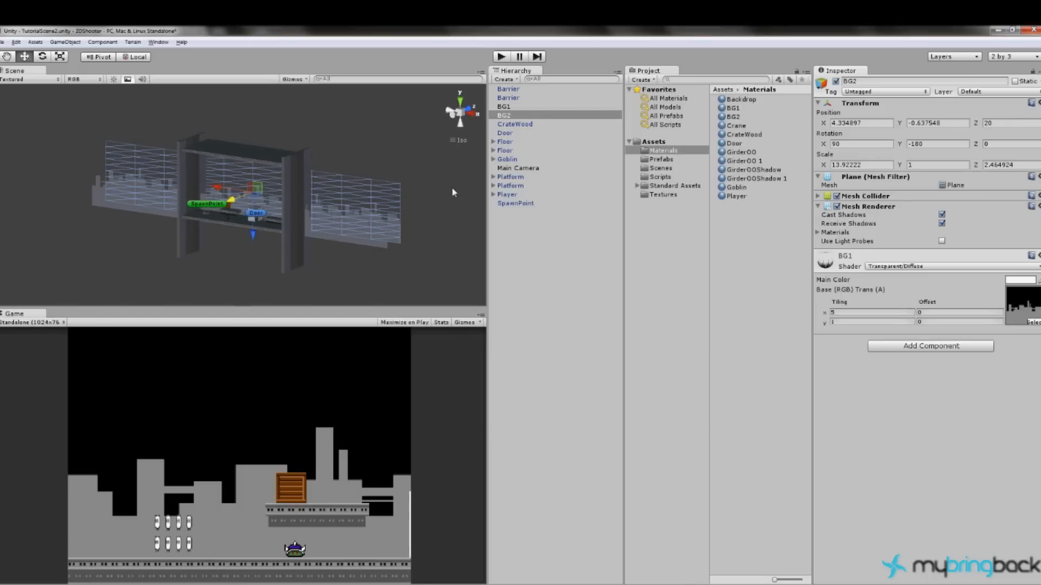
click(503, 106)
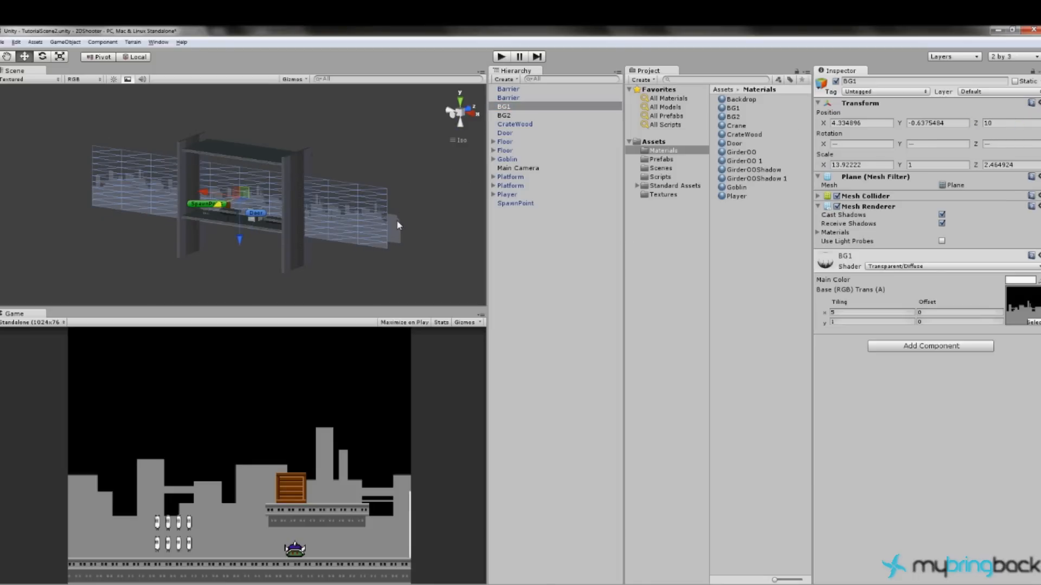
Select the BG2 plane to assign its own skyline material.
click(505, 115)
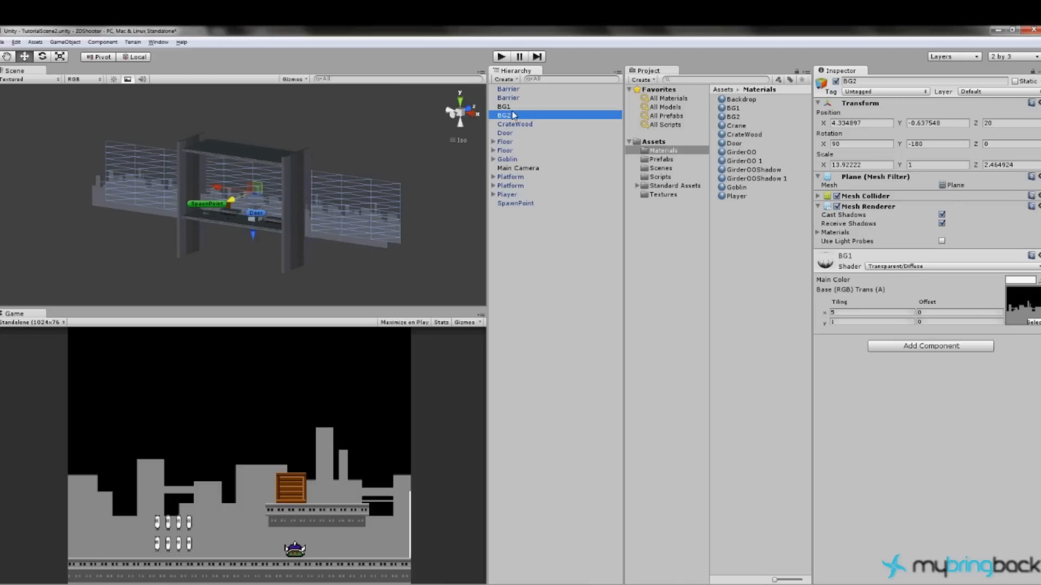
mouse_move(490, 125)
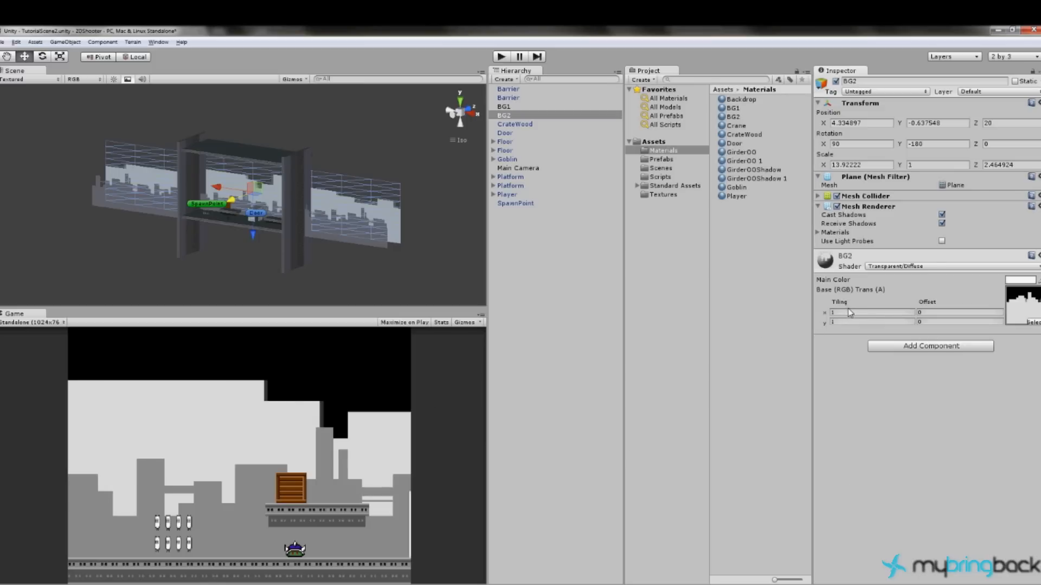
mouse_move(177, 187)
text(5)
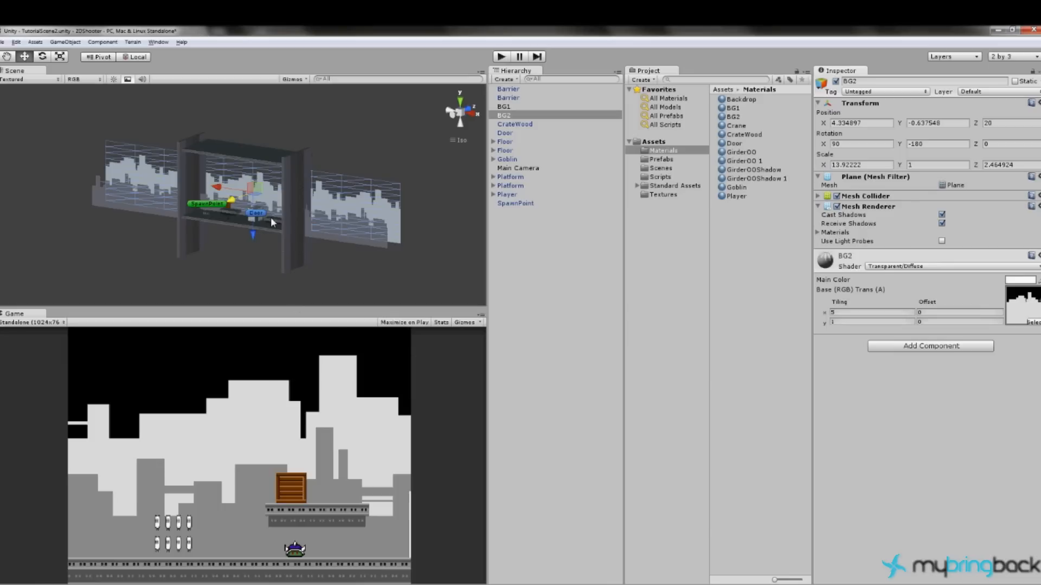
mouse_move(208, 477)
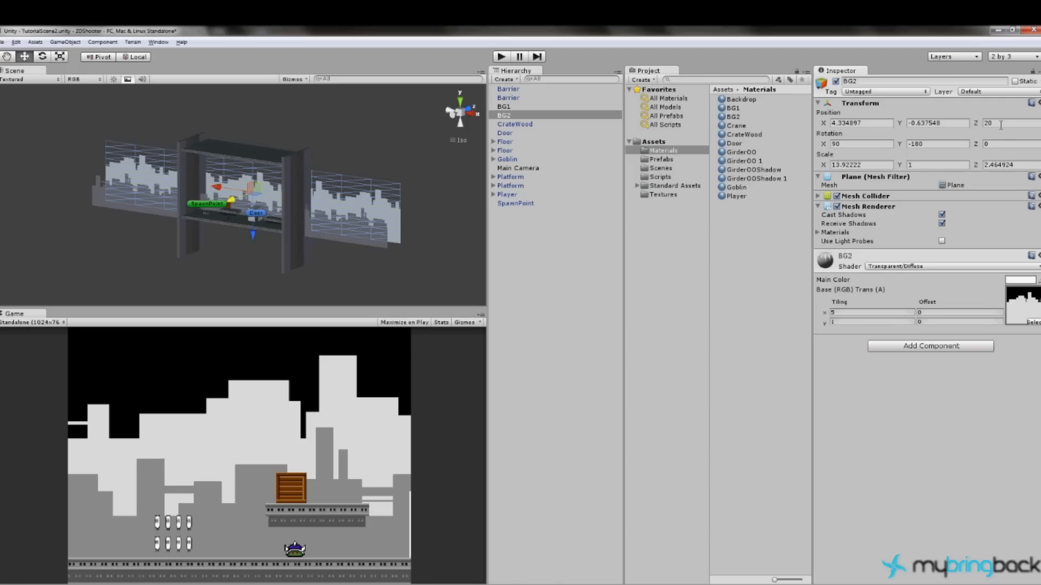
mouse_move(965, 135)
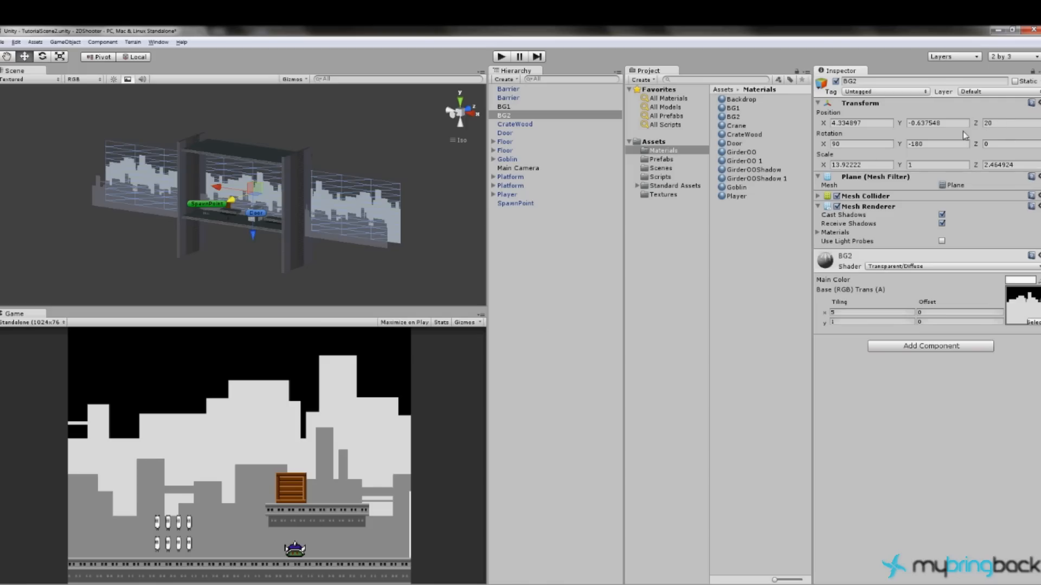
click(504, 107)
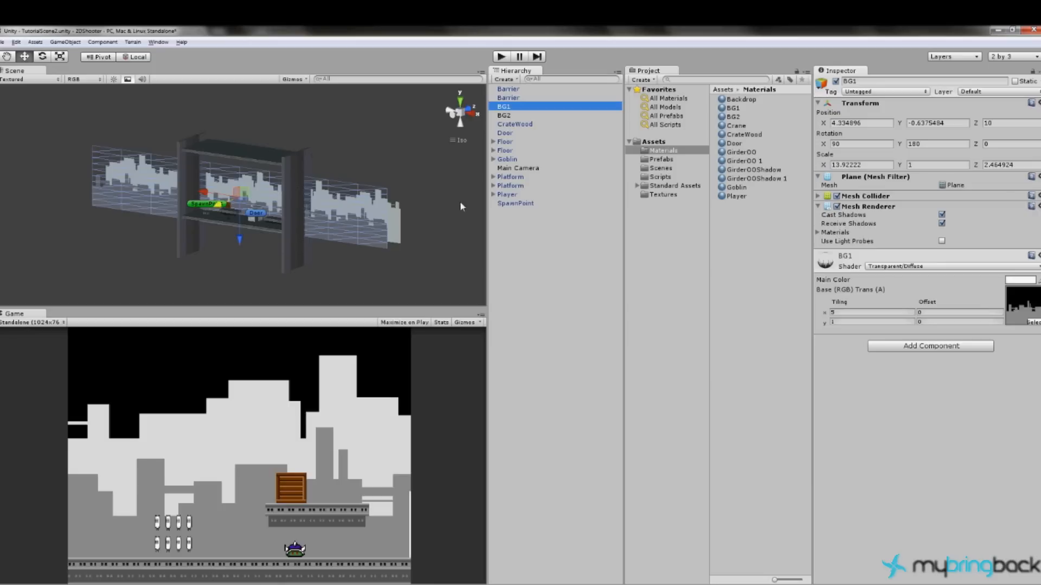
mouse_move(510, 173)
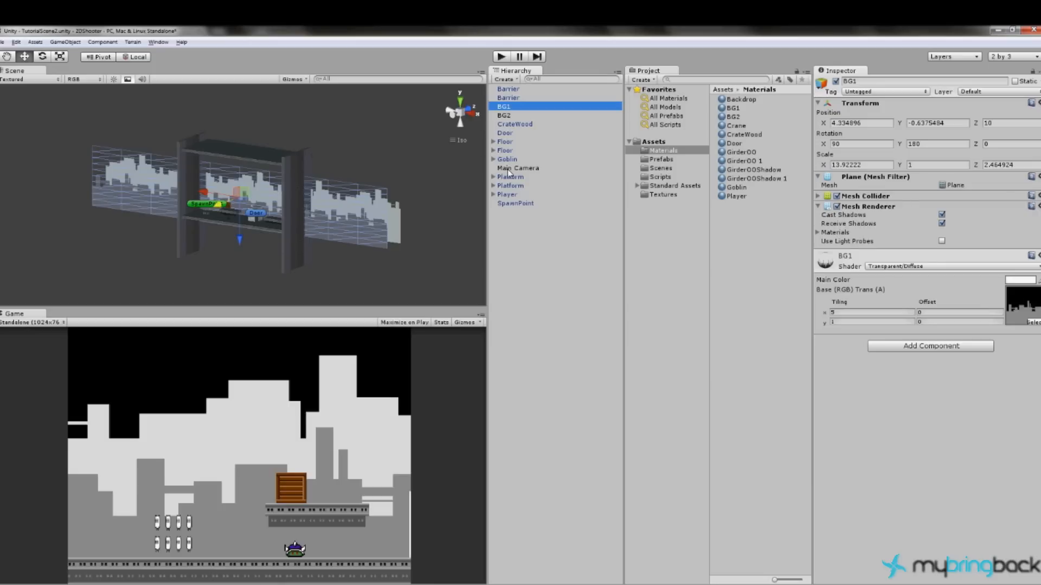
click(518, 167)
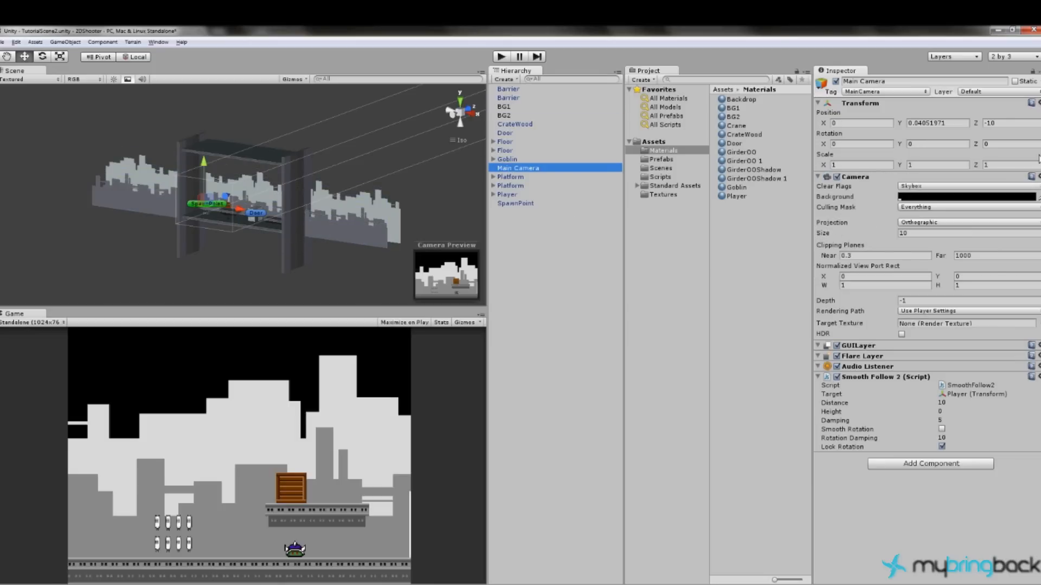
click(504, 106)
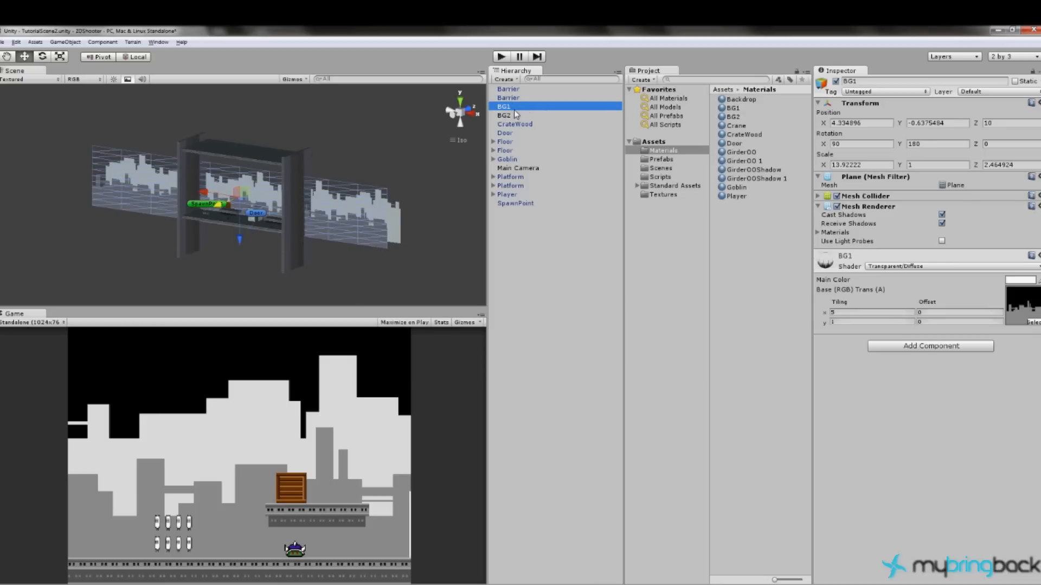
click(504, 115)
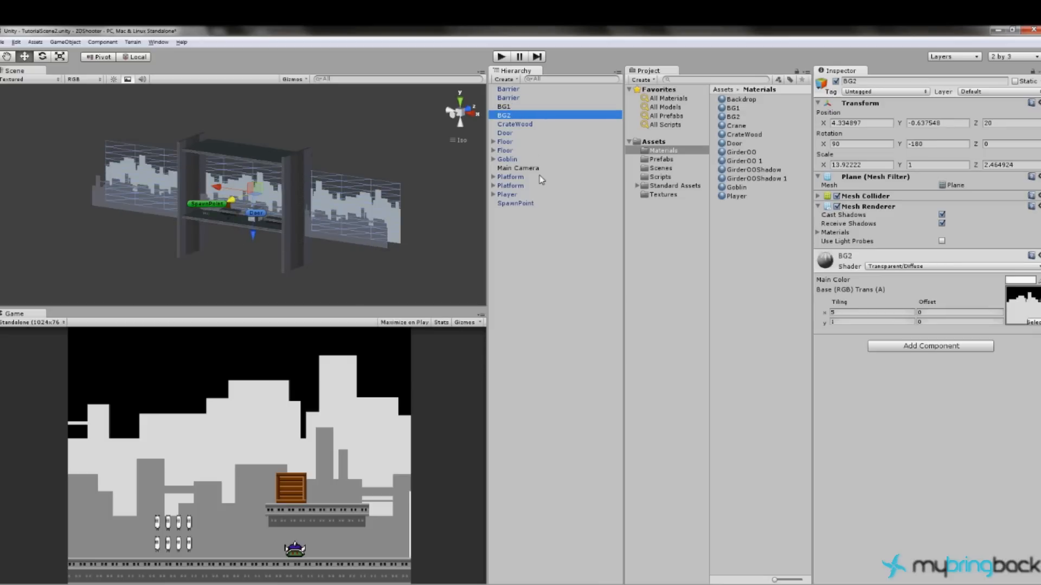
click(504, 107)
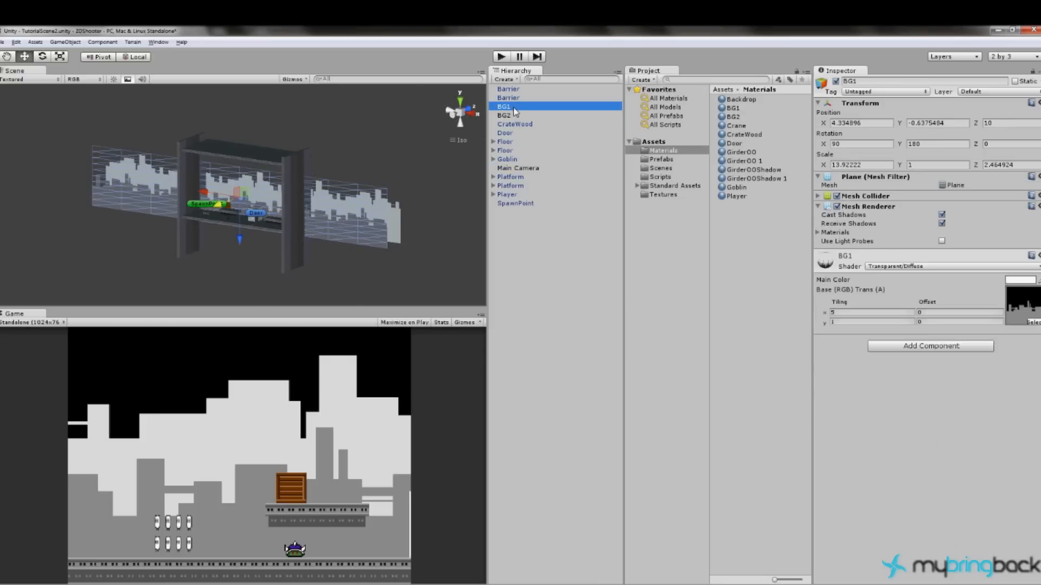
mouse_move(517, 131)
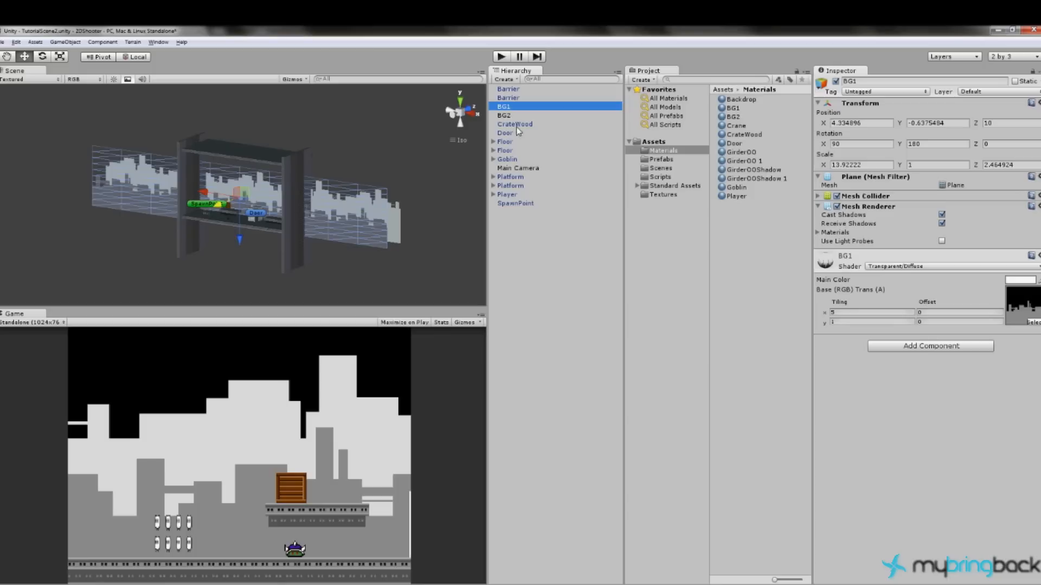
Set Position X to 0 on both BG1 and BG2 after checking the main camera.
click(517, 167)
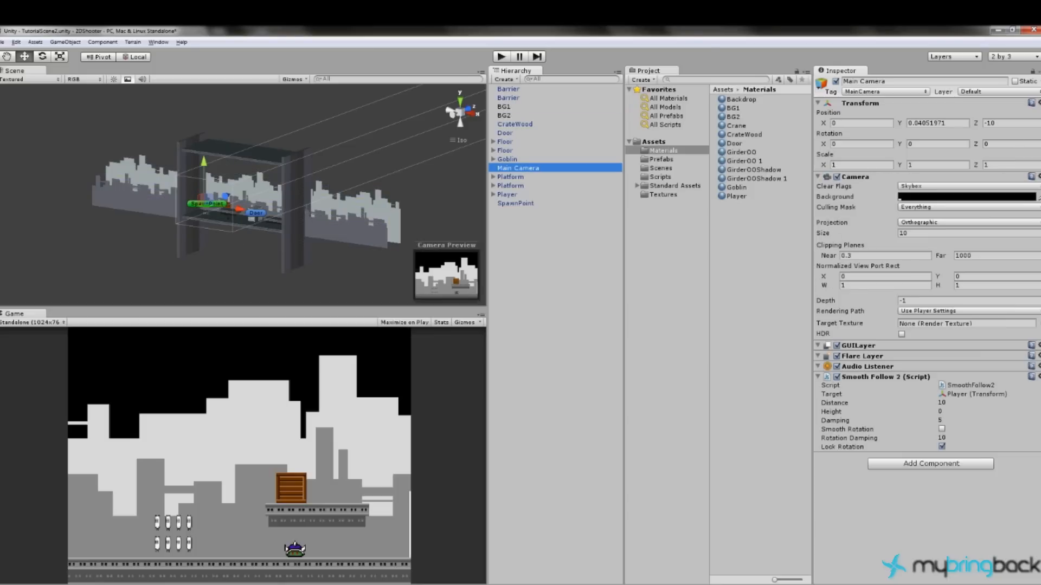
click(504, 107)
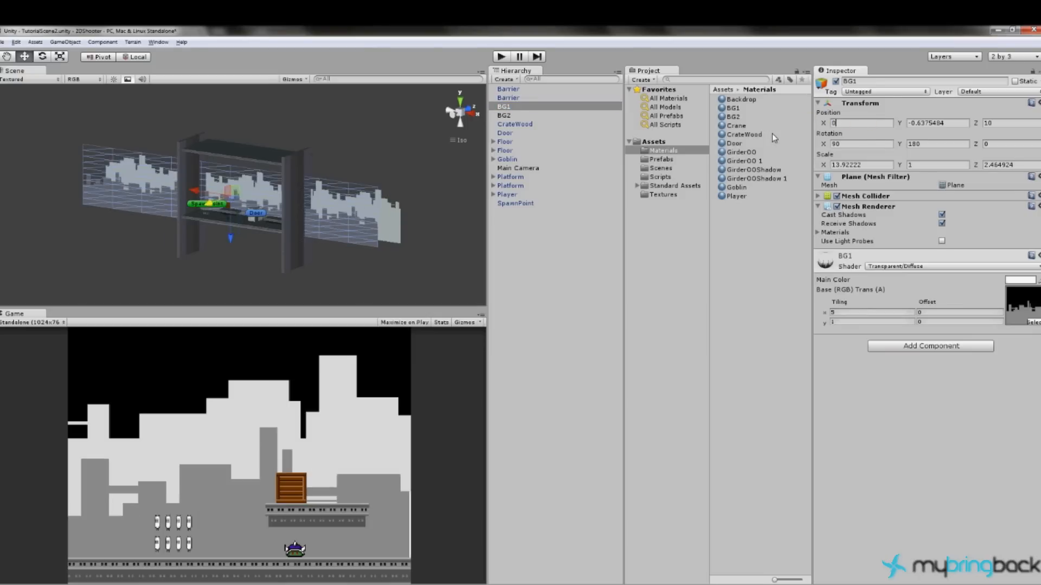
click(504, 115)
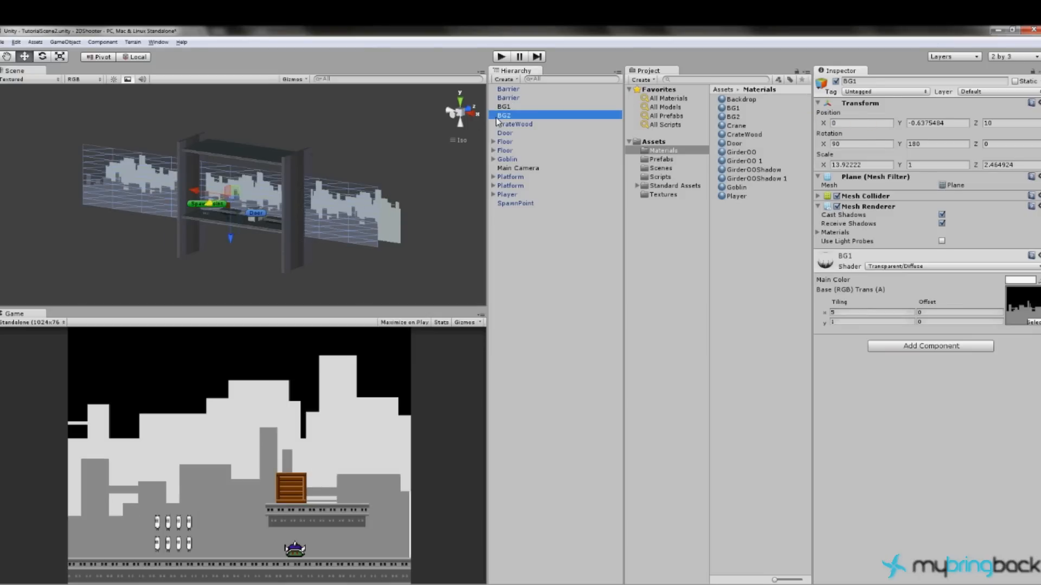
click(504, 114)
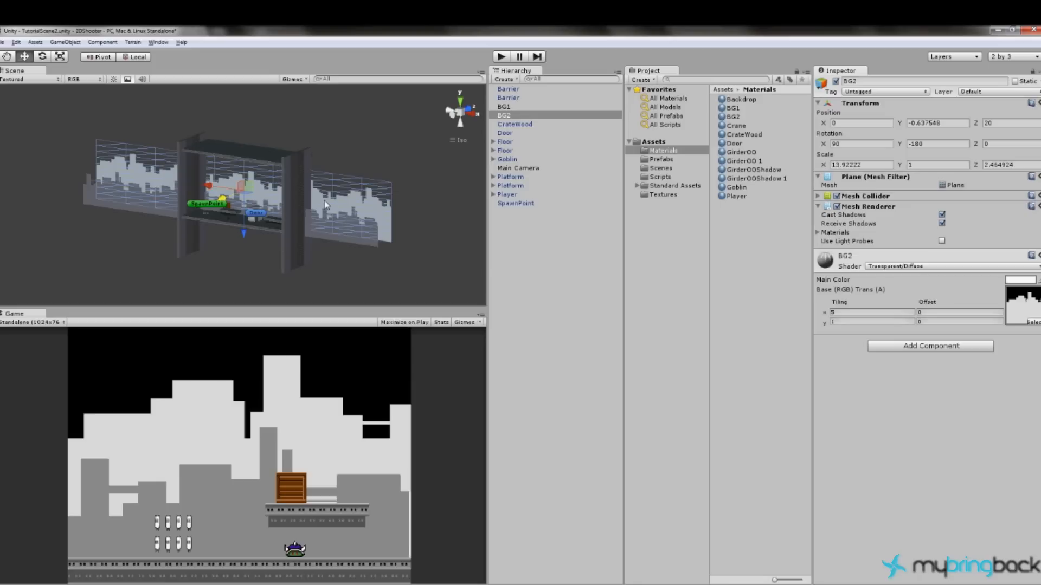
mouse_move(254, 146)
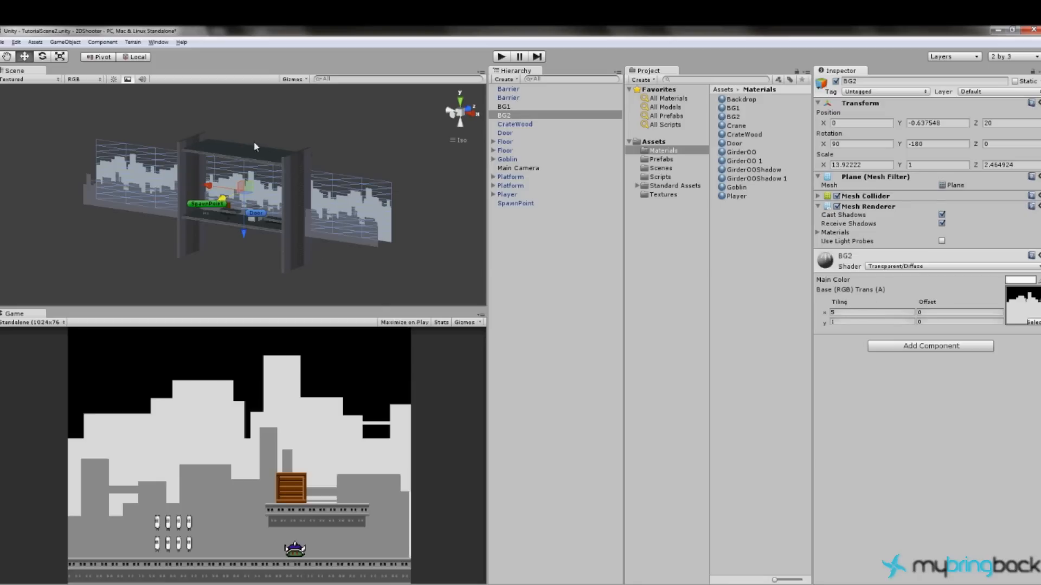
mouse_move(392, 306)
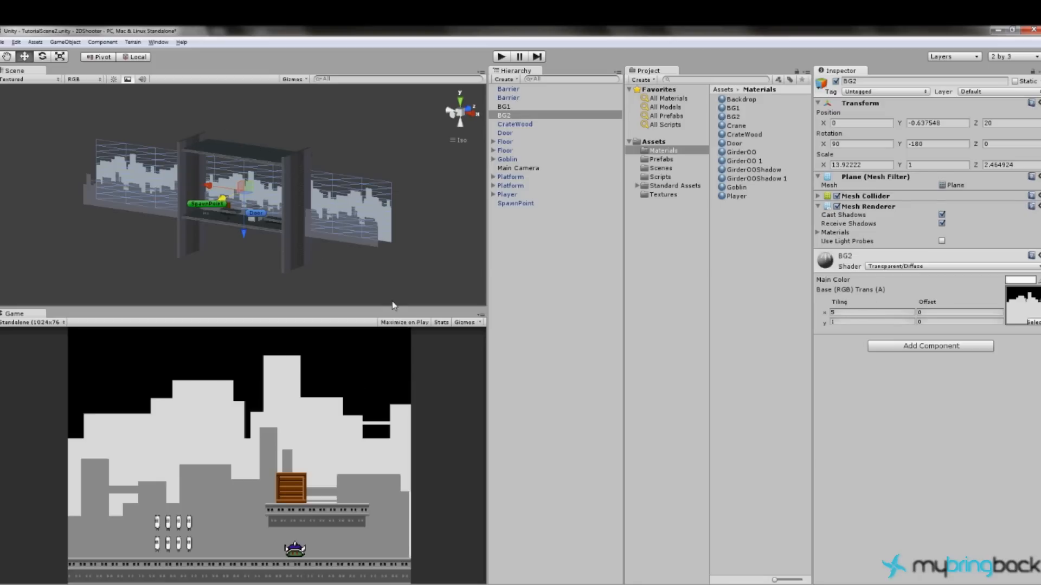
mouse_move(447, 255)
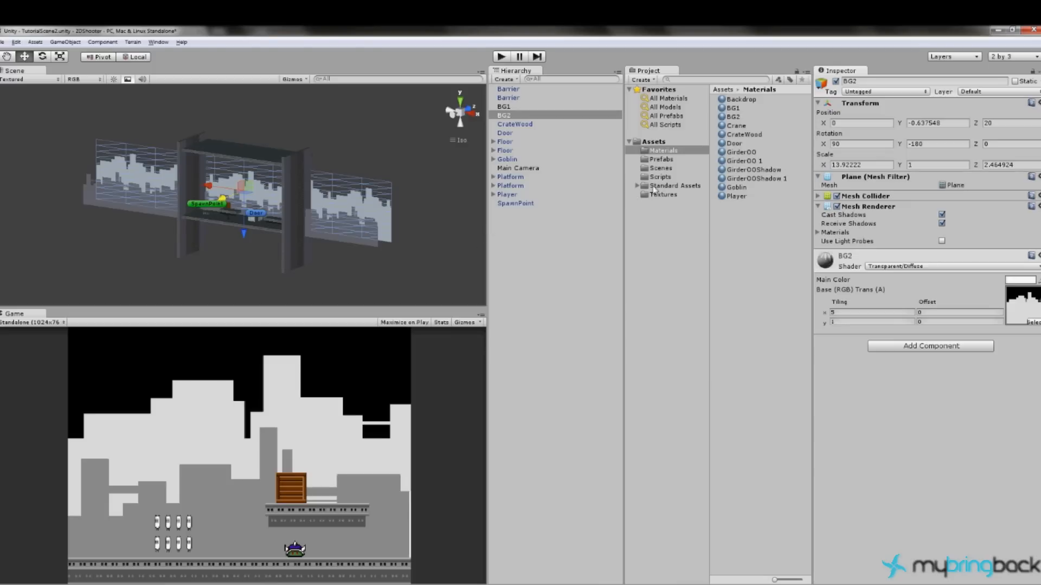
click(660, 177)
text(Para)
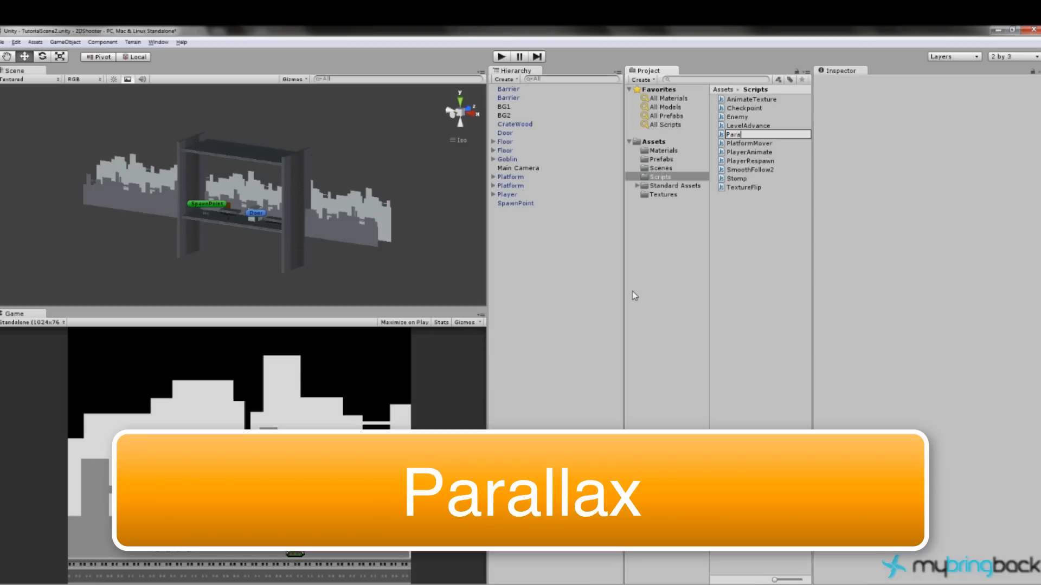
Name the new script Parallax in the Scripts folder.
text(llax)
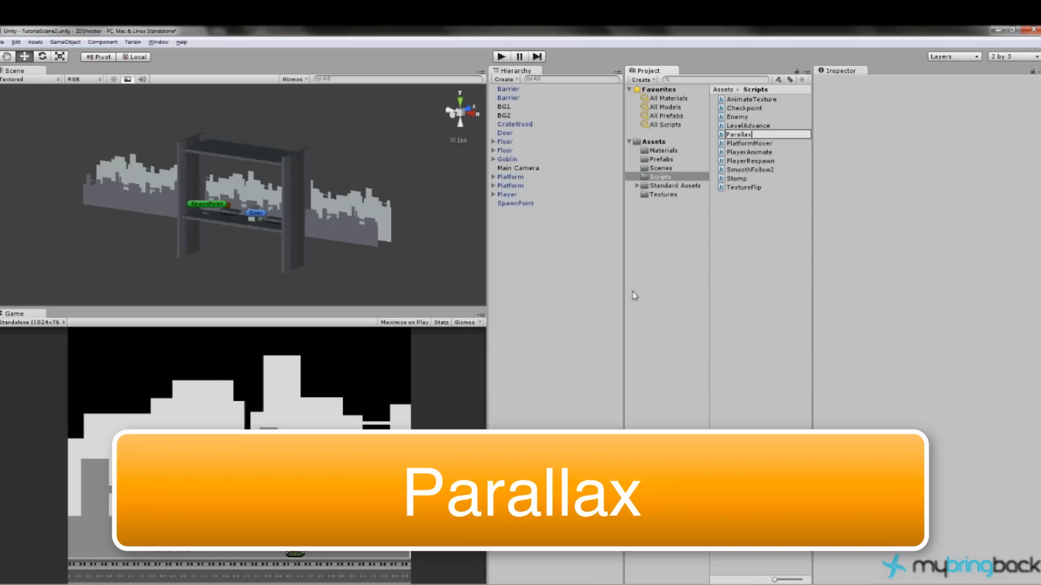
click(739, 135)
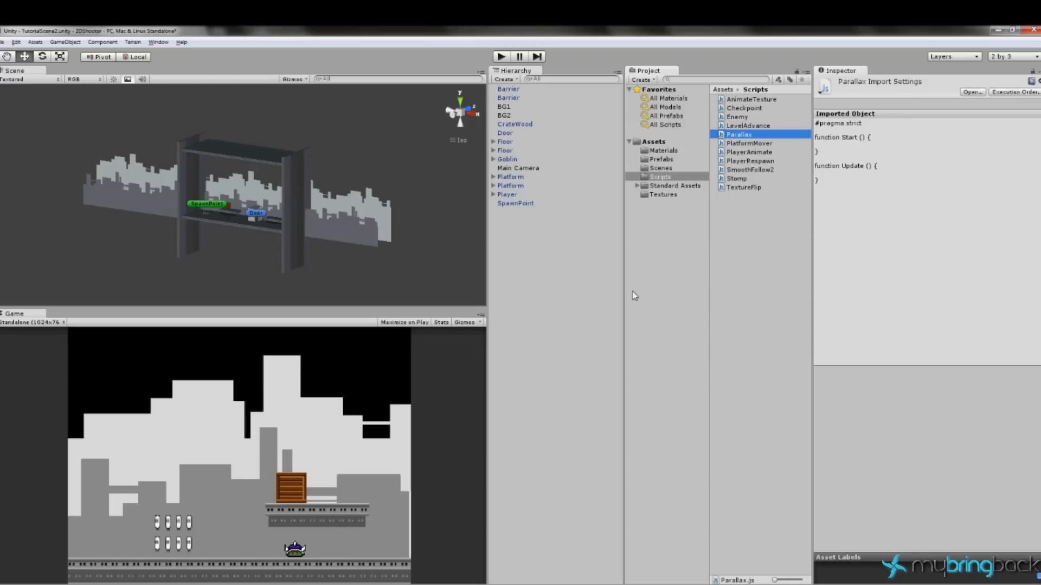
mouse_move(792, 191)
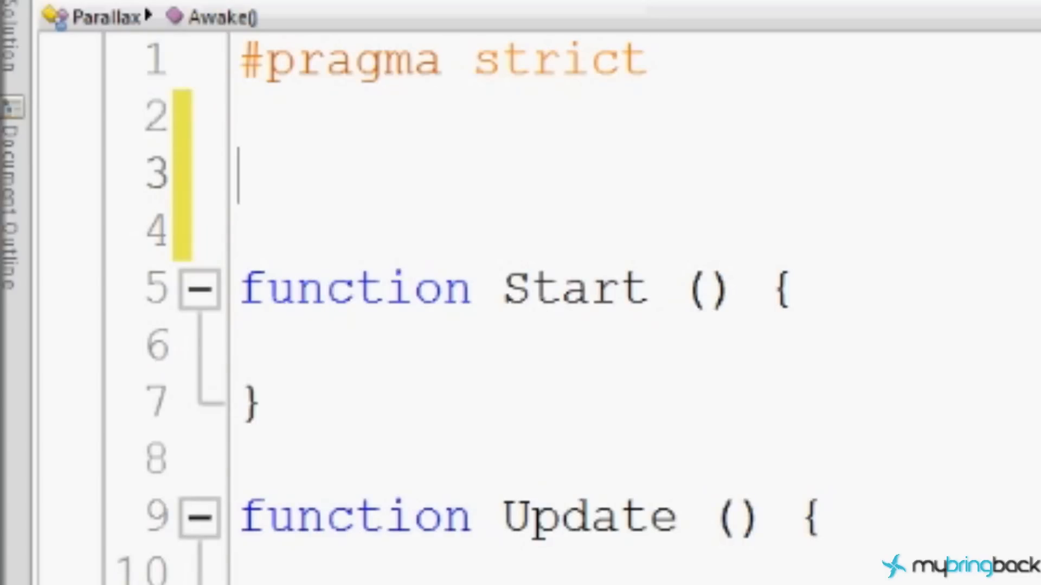
Declare 'private var X : float;', 'var offset : int;' and 'var FollowCamera : boolean;' below #pragma strict.
text(private var X : float;)
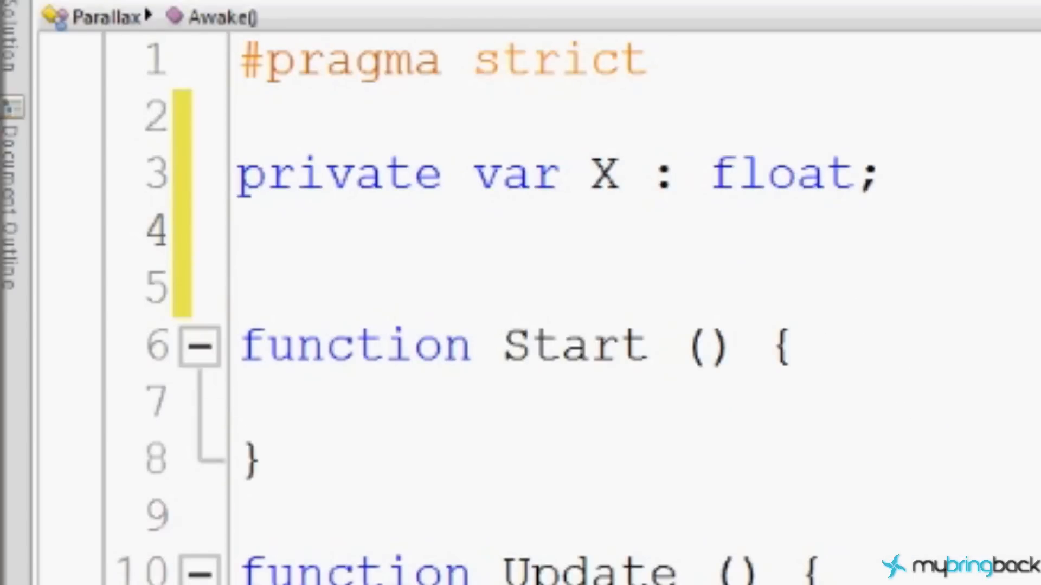
text(var)
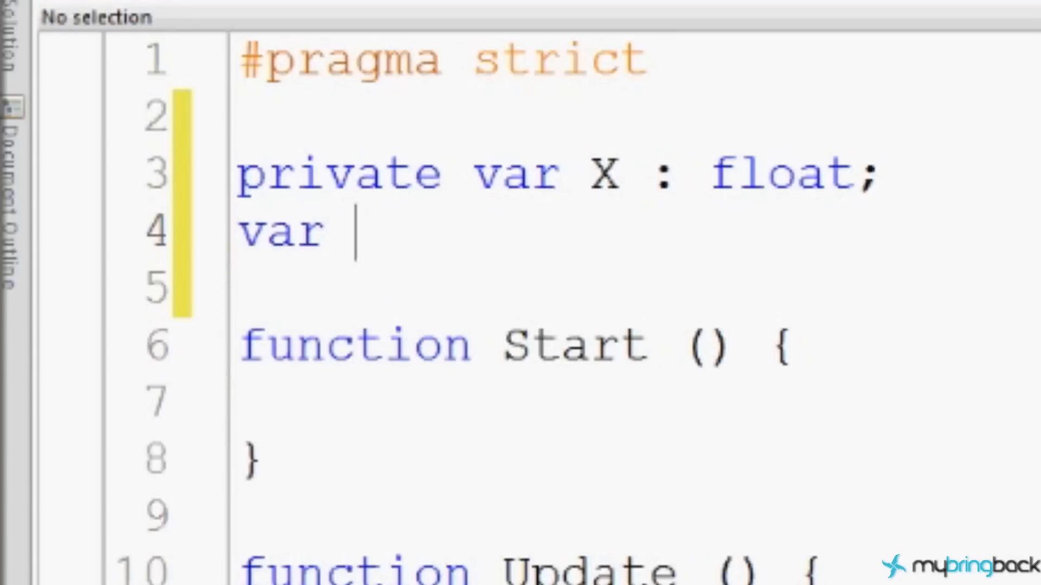
text(of)
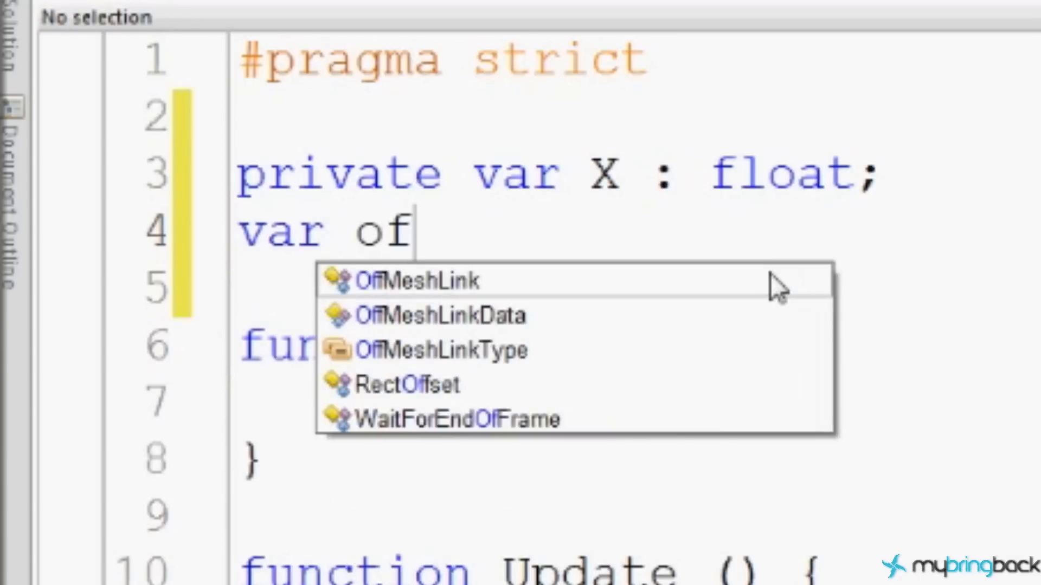
text(fset :)
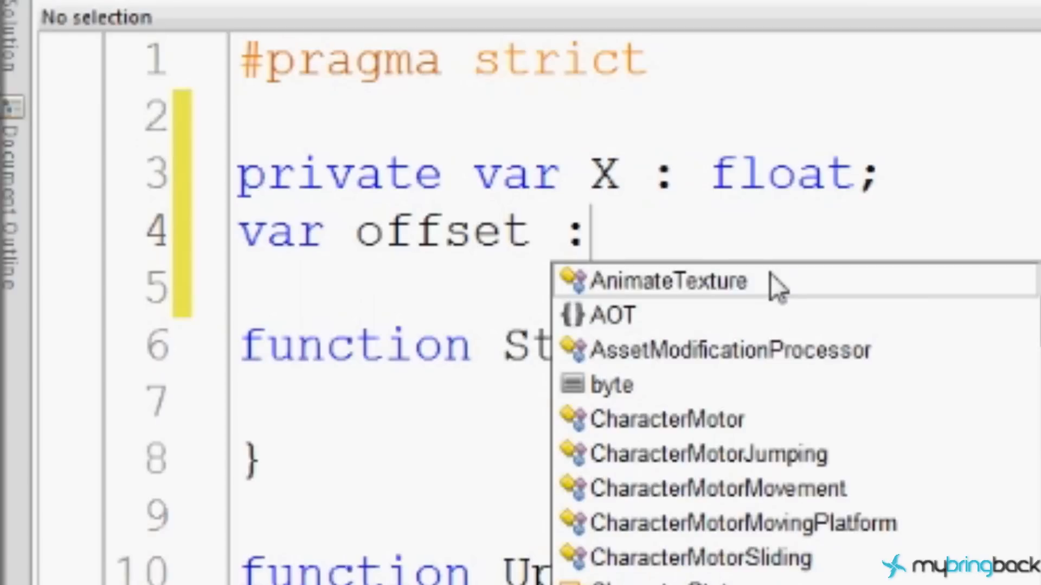
text(int;)
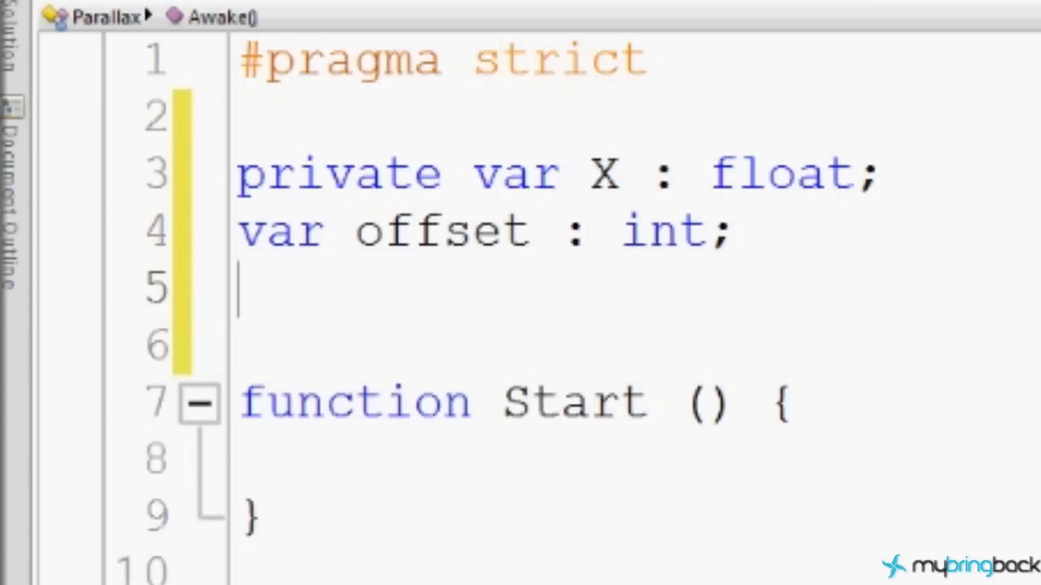
text(var)
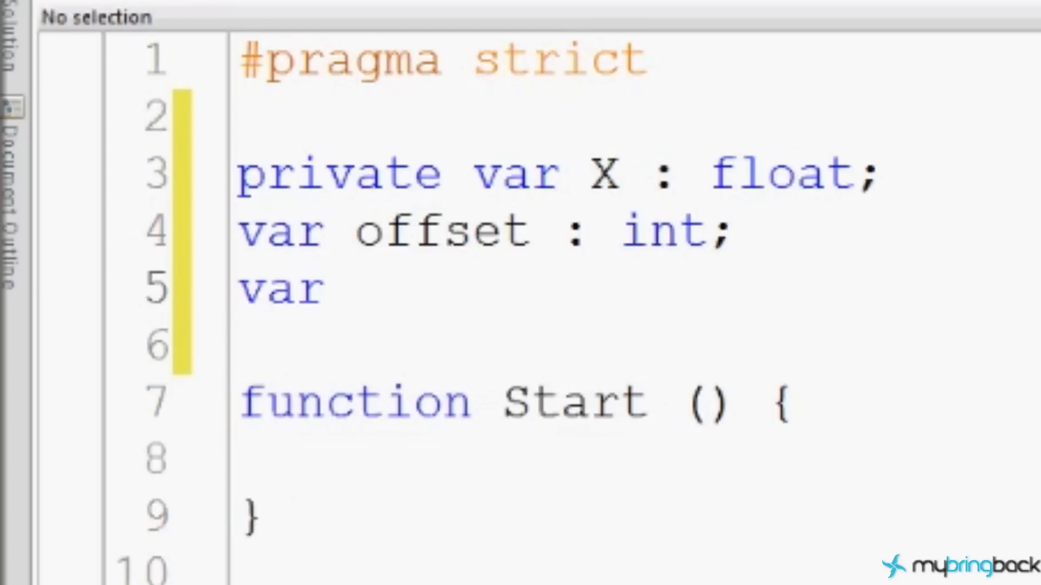
text(Follow)
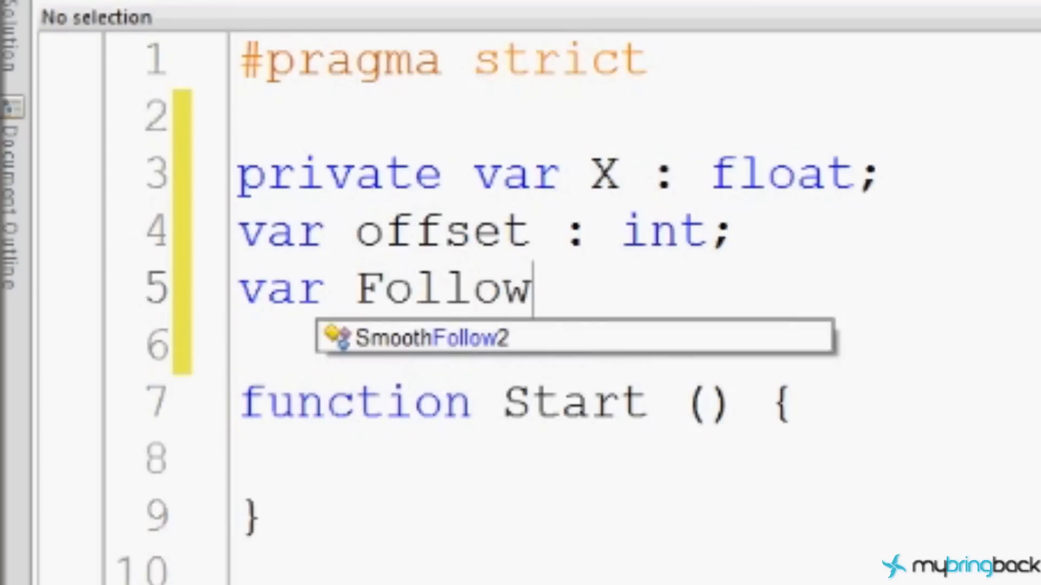
text(Camera :)
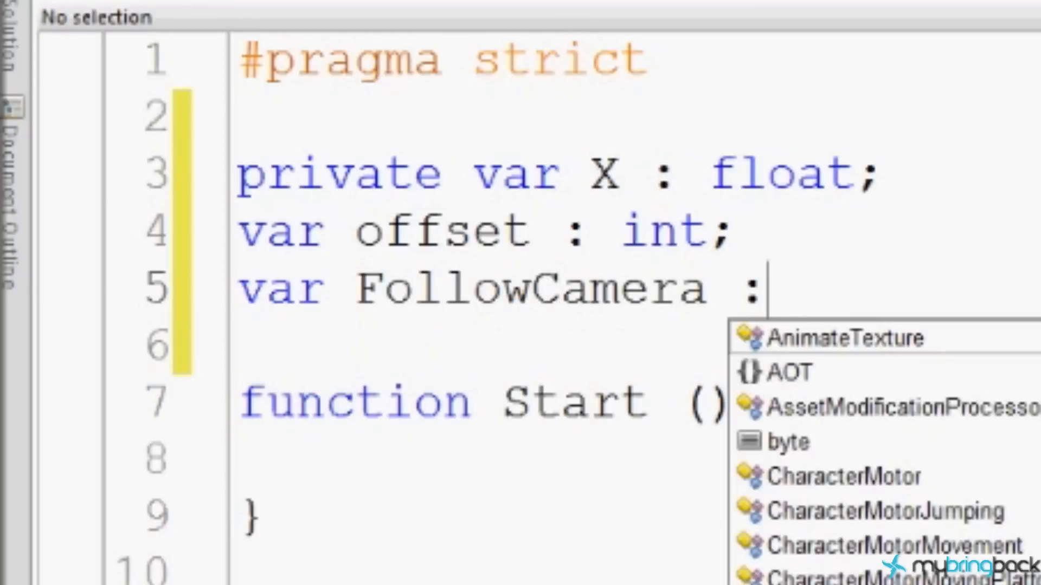
text(boole)
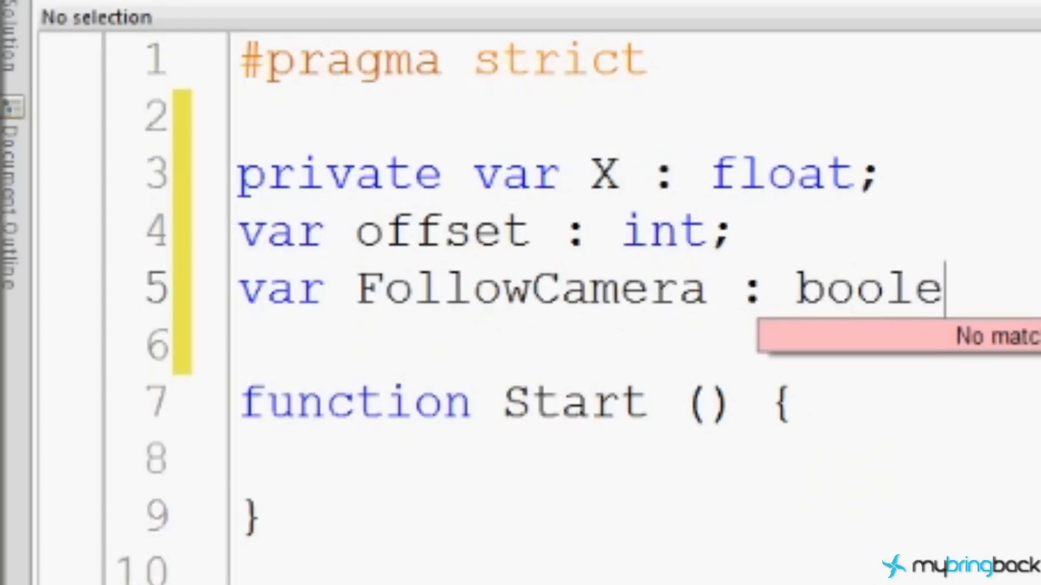
text(an;)
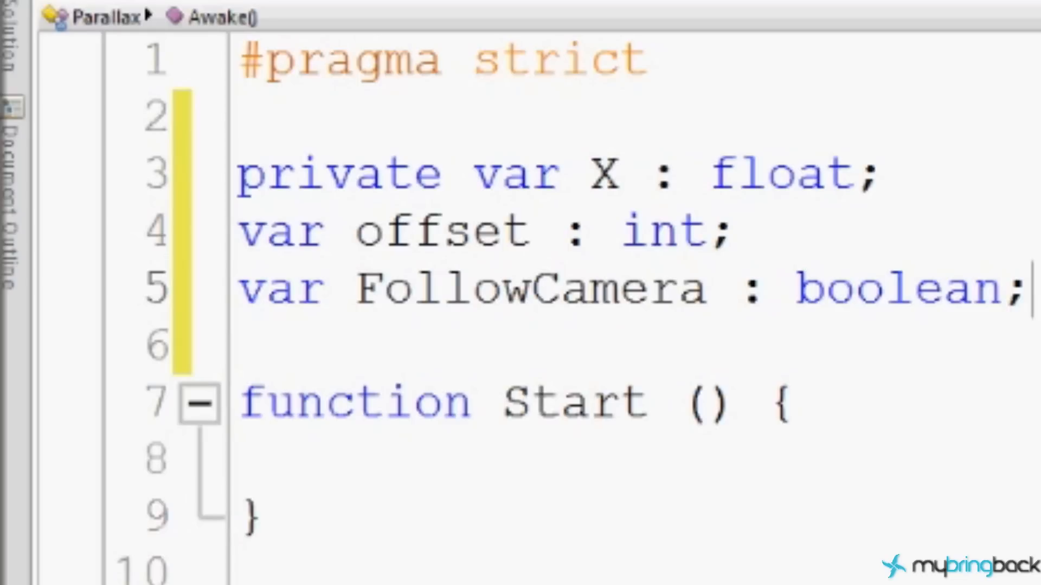
Place the cursor on the empty line inside the Start function.
click(876, 173)
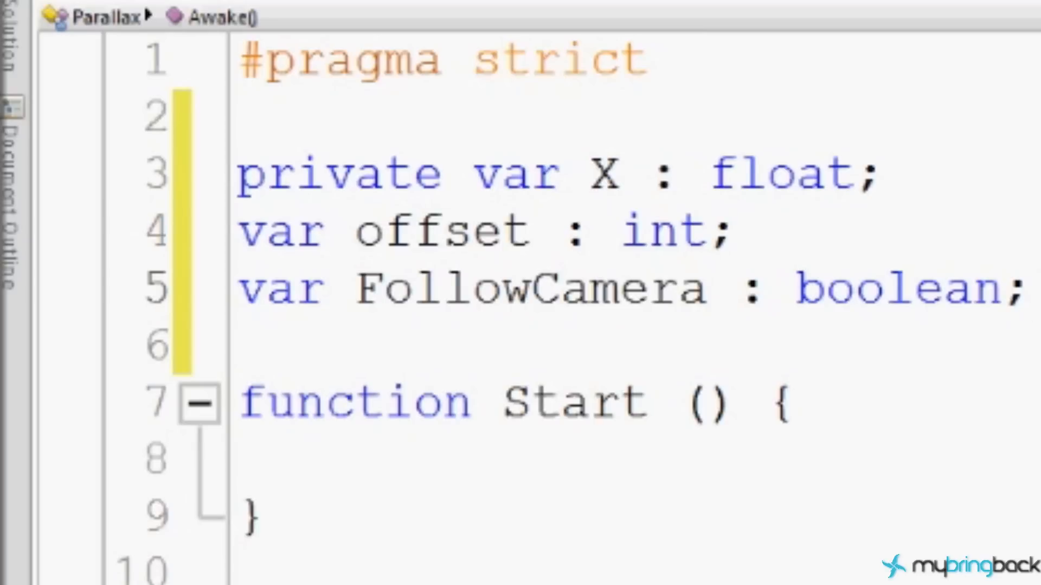
click(246, 344)
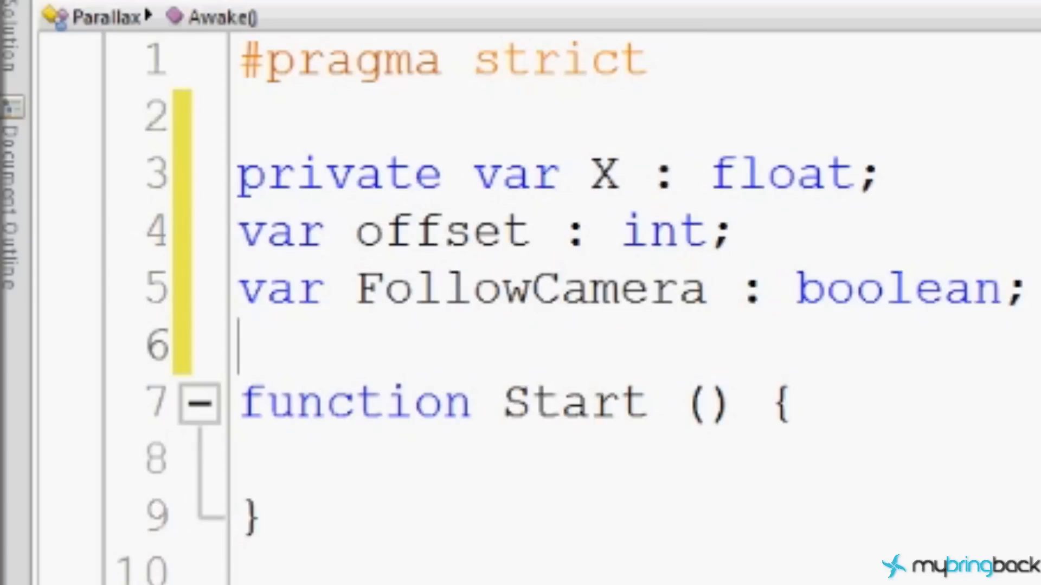
click(882, 173)
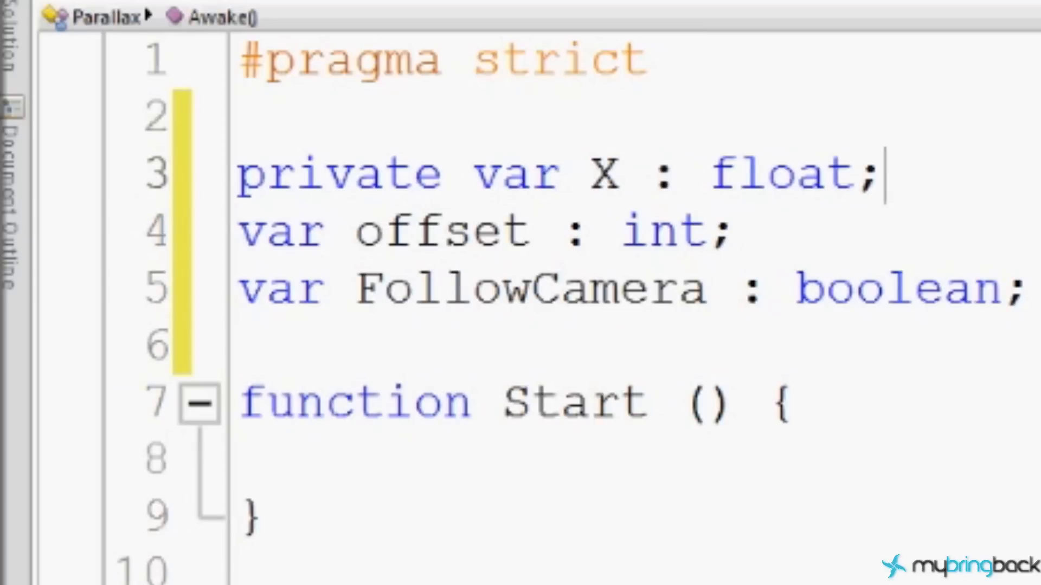
click(246, 457)
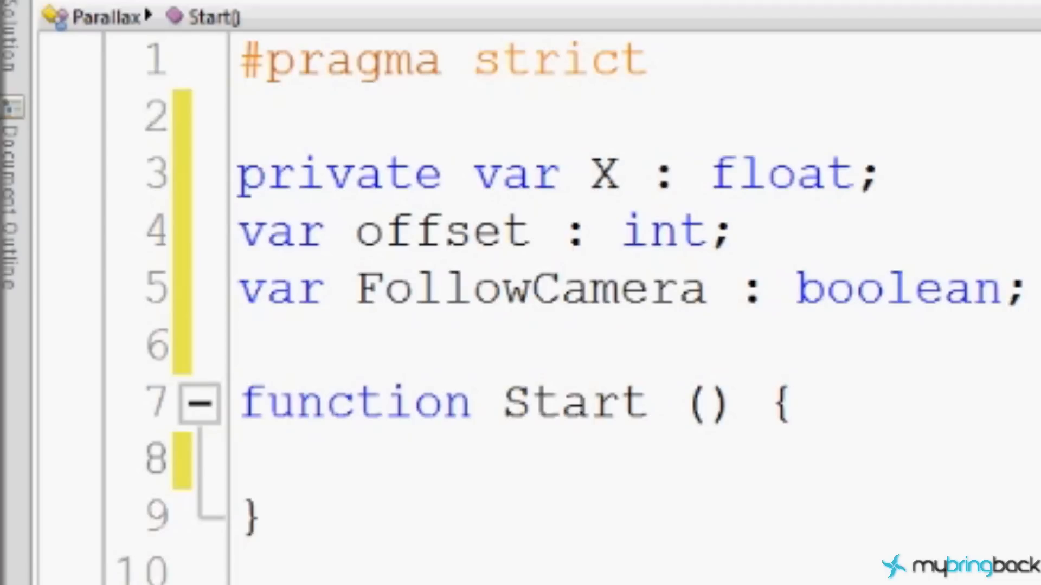
click(355, 457)
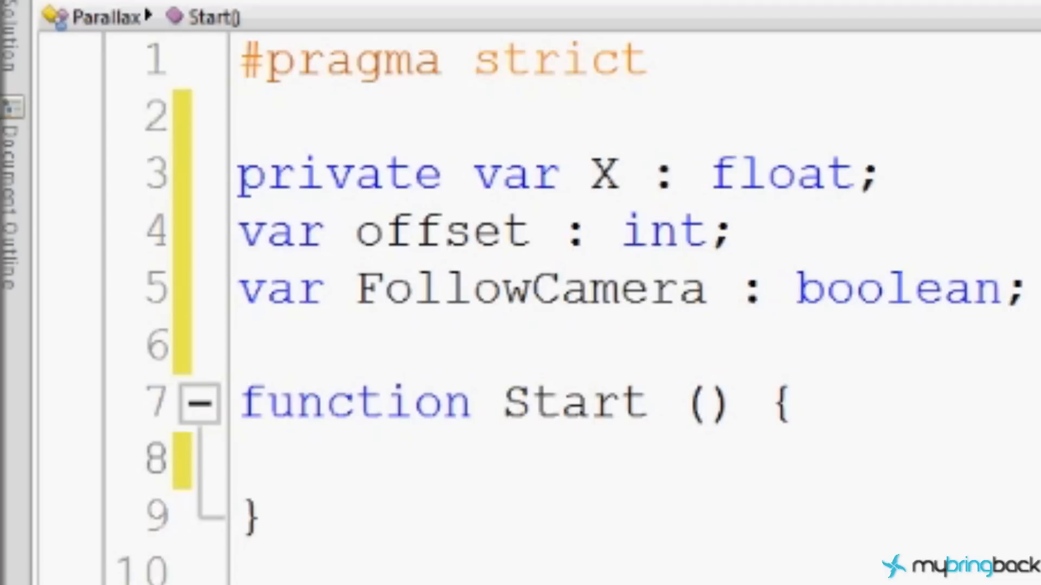
Write 'X = Camera.main.transform.position.x;' in Start using autocomplete.
text(X)
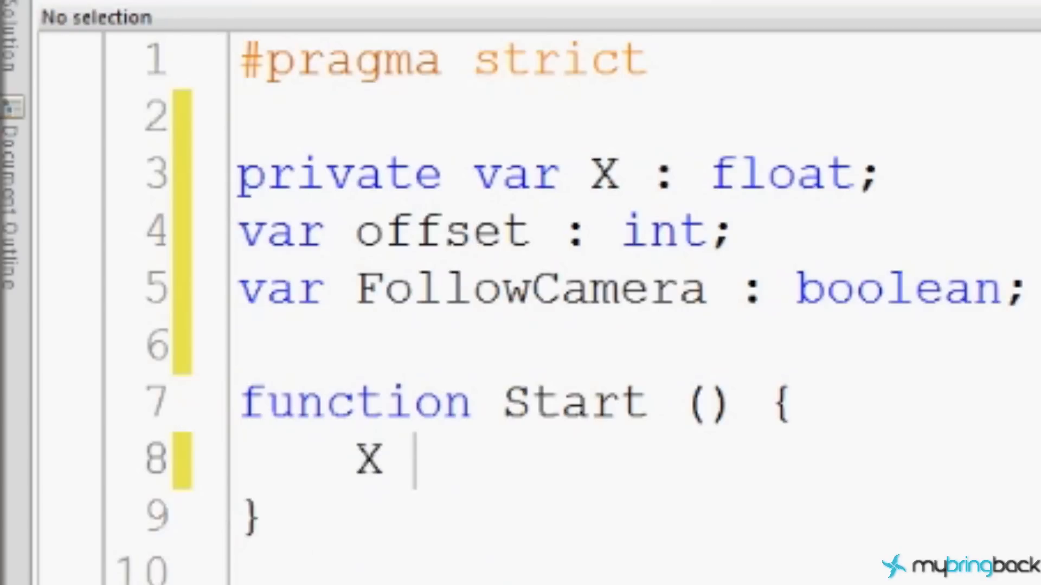
text(= Camera.)
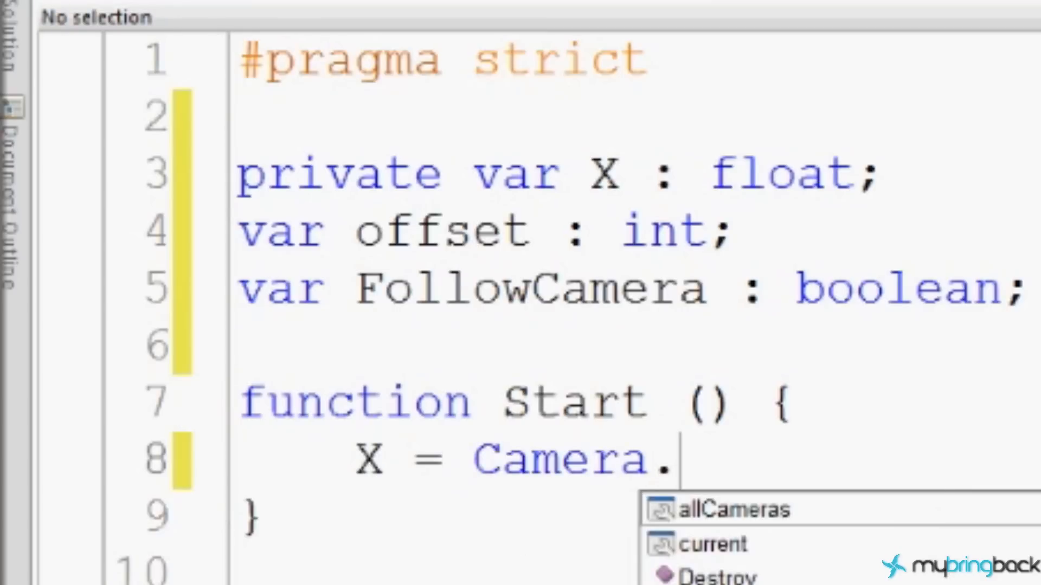
text(main.)
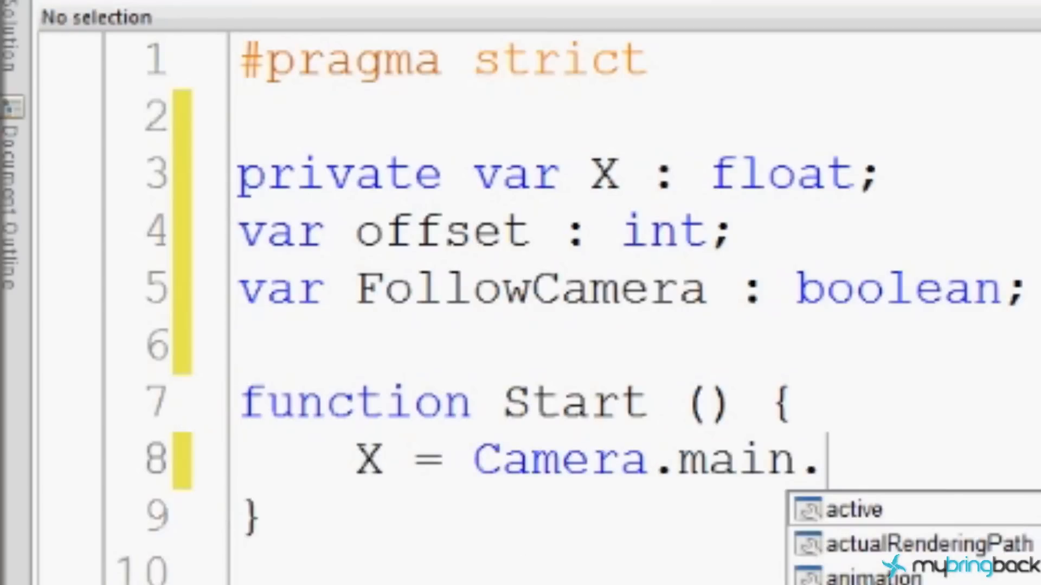
text(transform.position.x;)
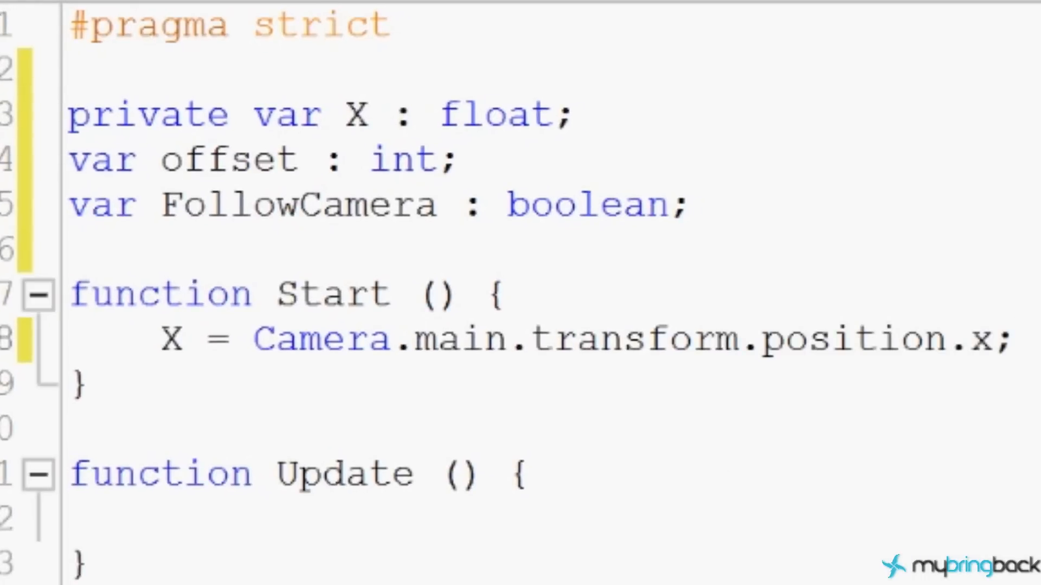
click(1022, 340)
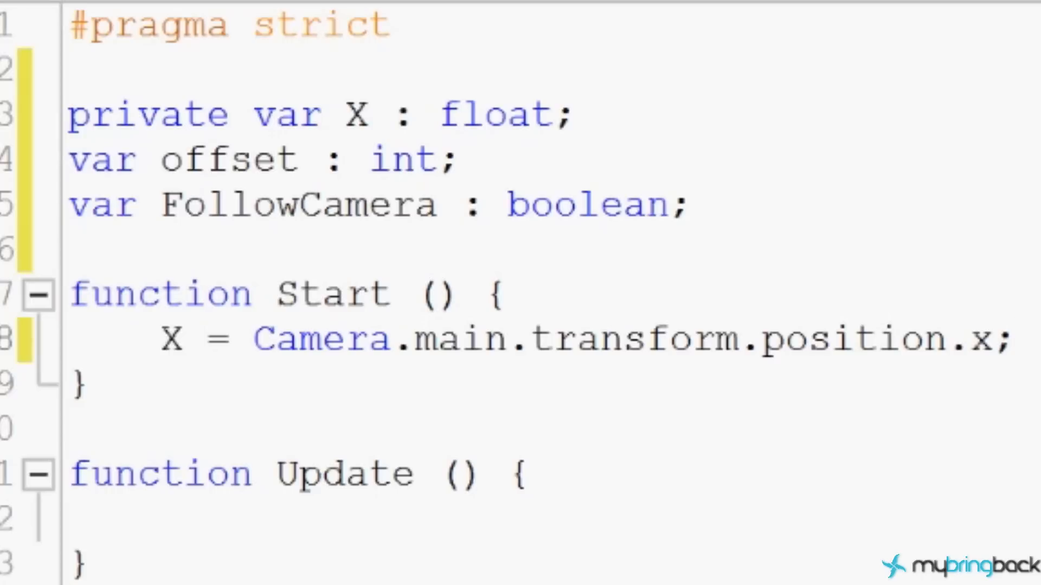
click(1022, 339)
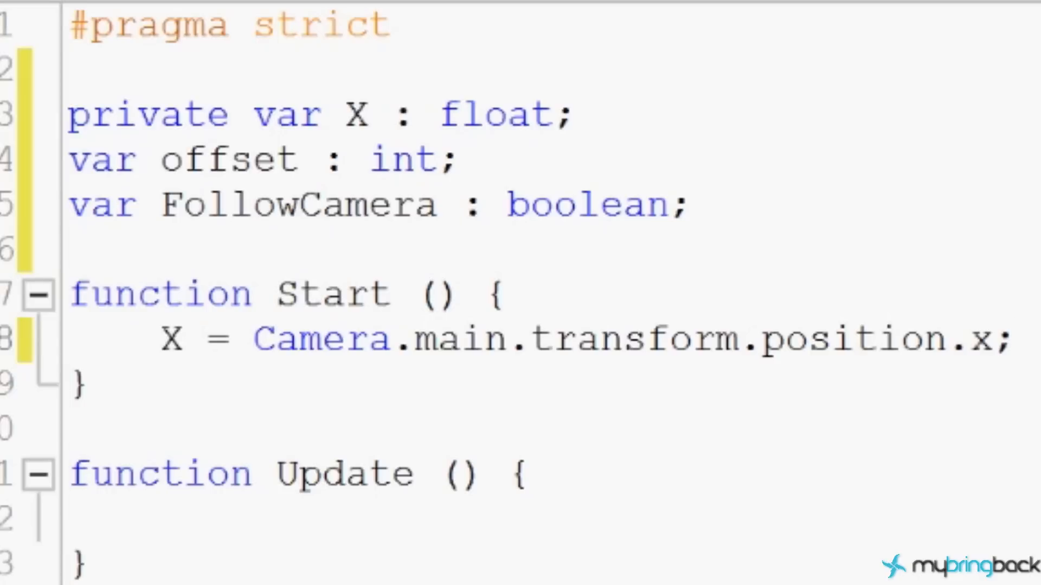
click(1023, 338)
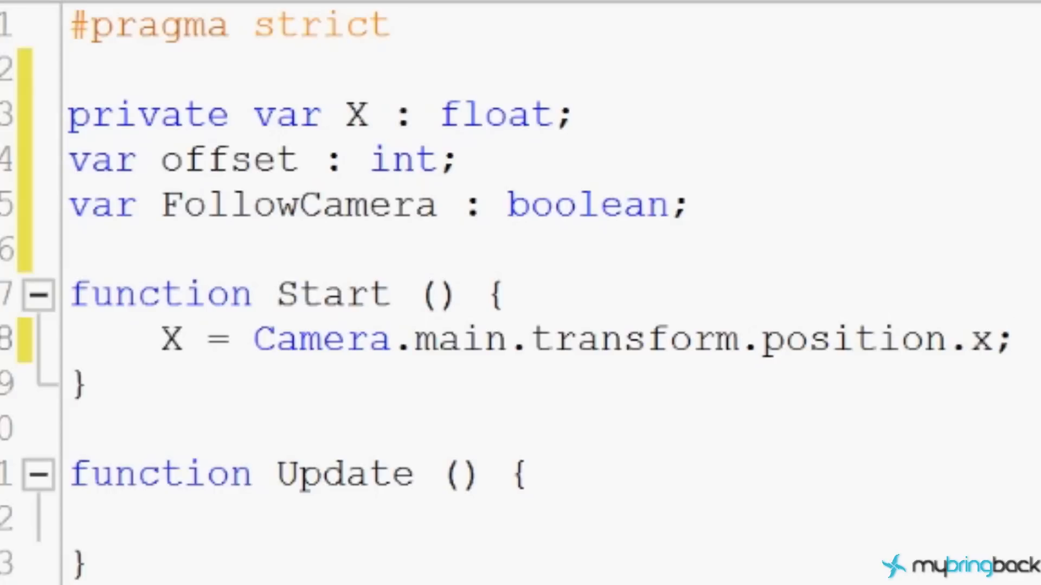
click(1022, 338)
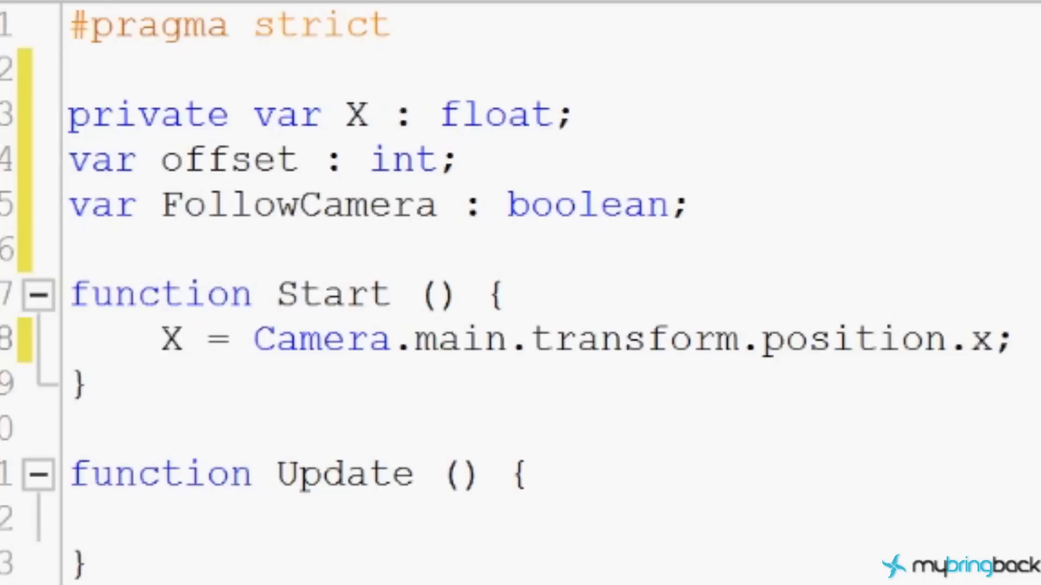
click(87, 384)
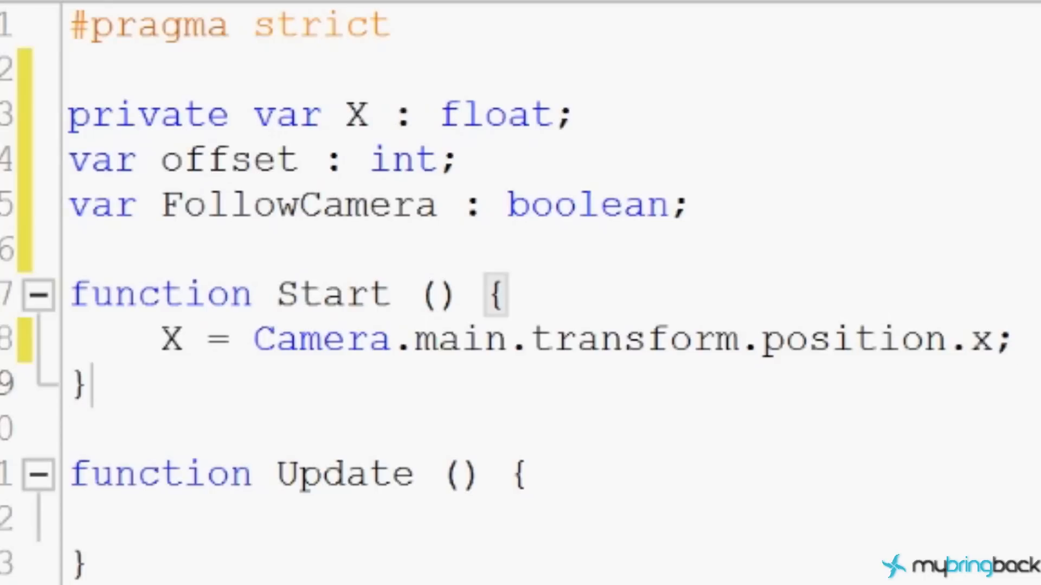